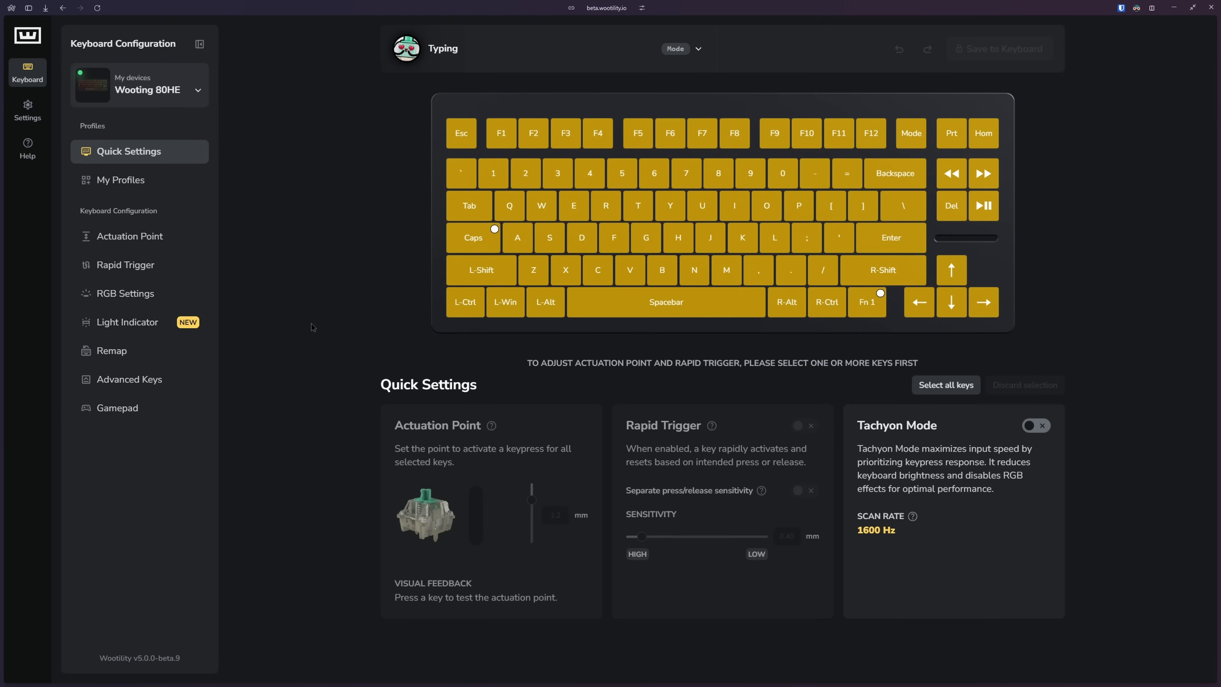
- Show the connected keyboards, then the My Profiles list of onboard and inactive profiles
left_click(140, 84)
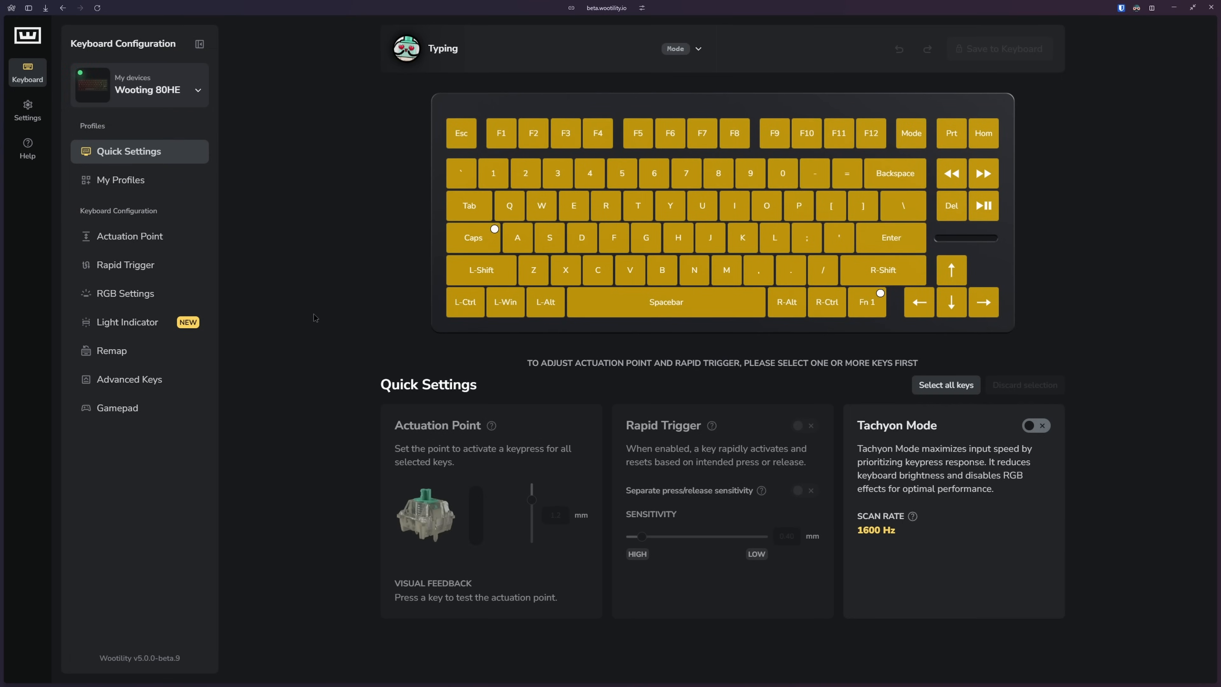
mouse_move(272, 216)
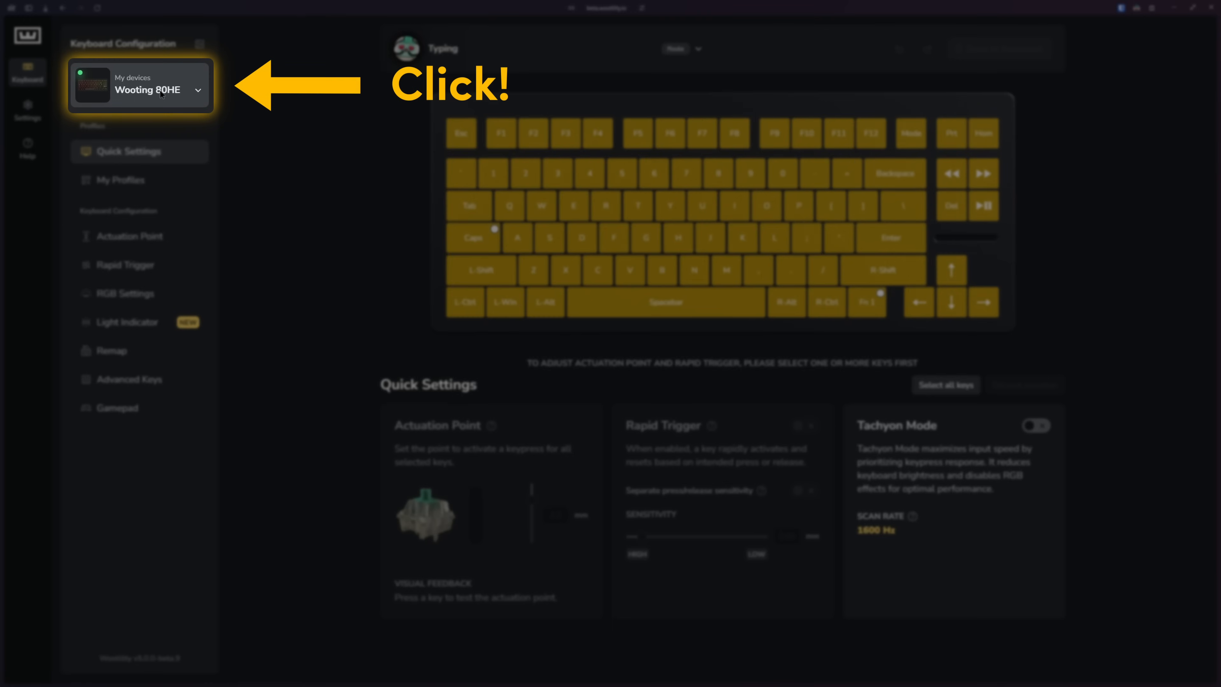
left_click(140, 87)
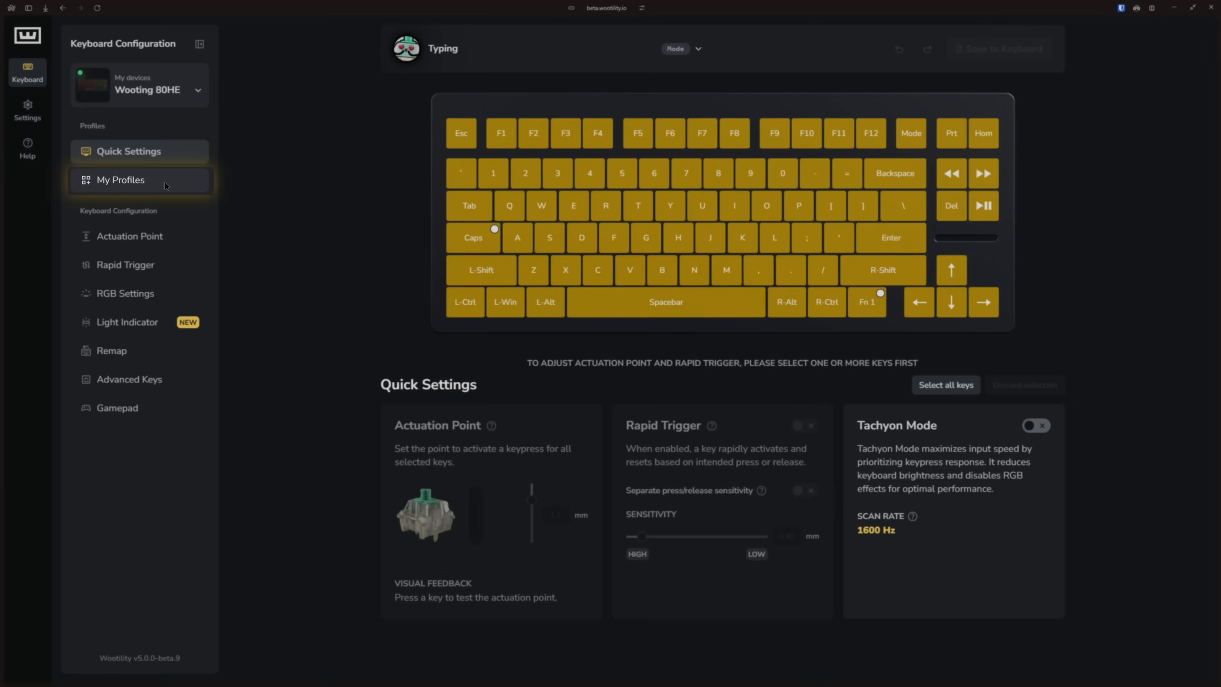
left_click(122, 180)
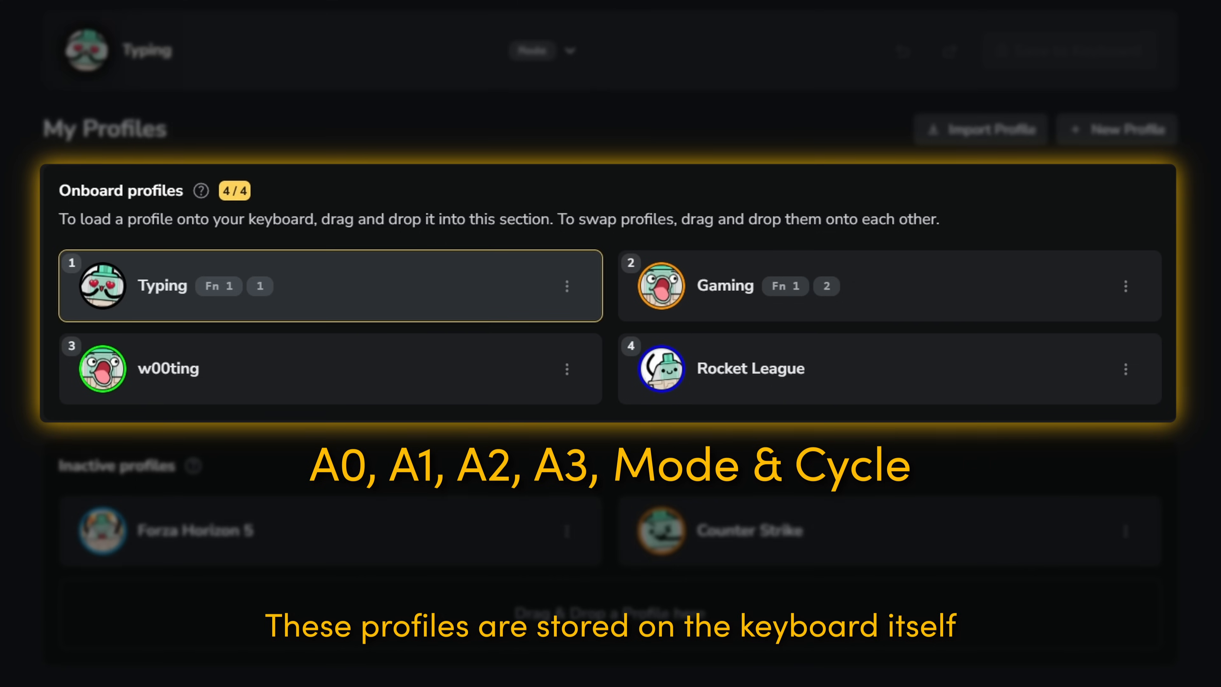
scroll("down", 3)
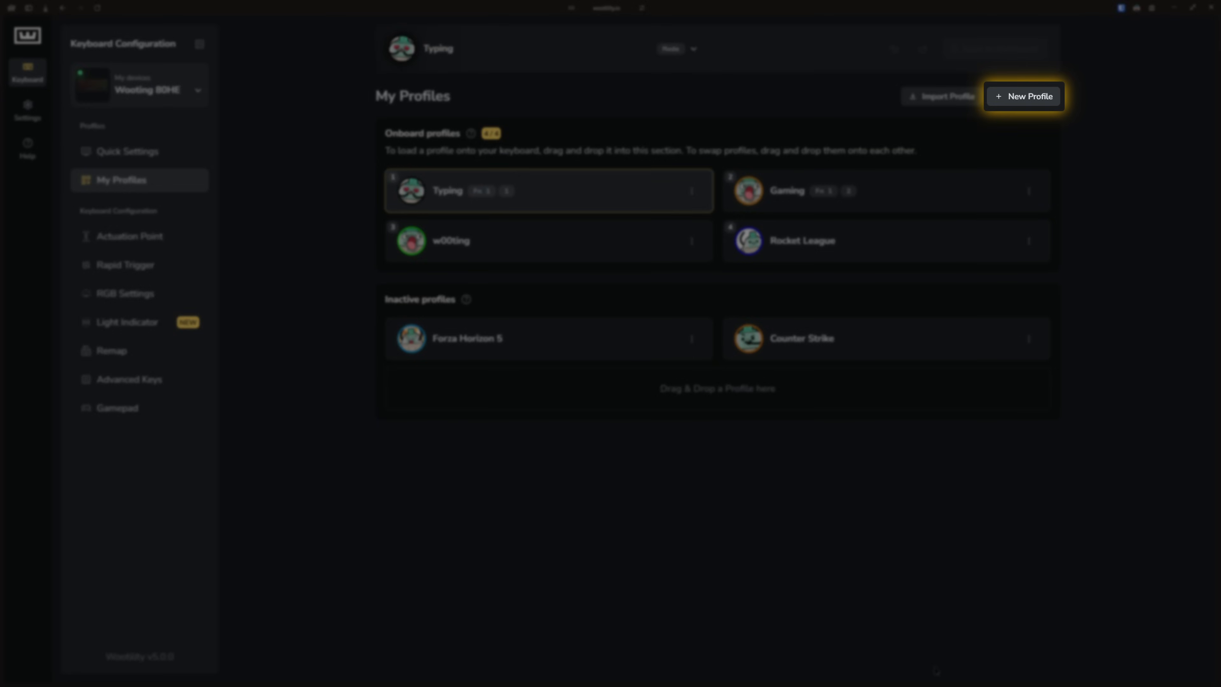
mouse_move(941, 96)
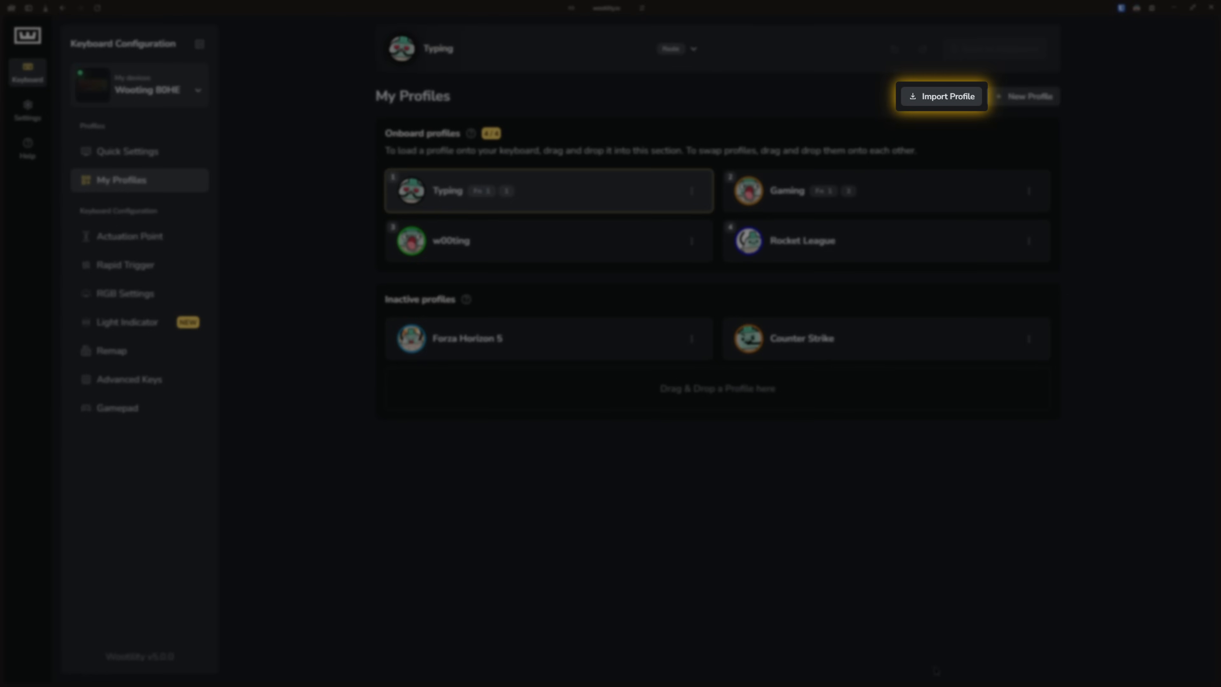
mouse_move(1024, 96)
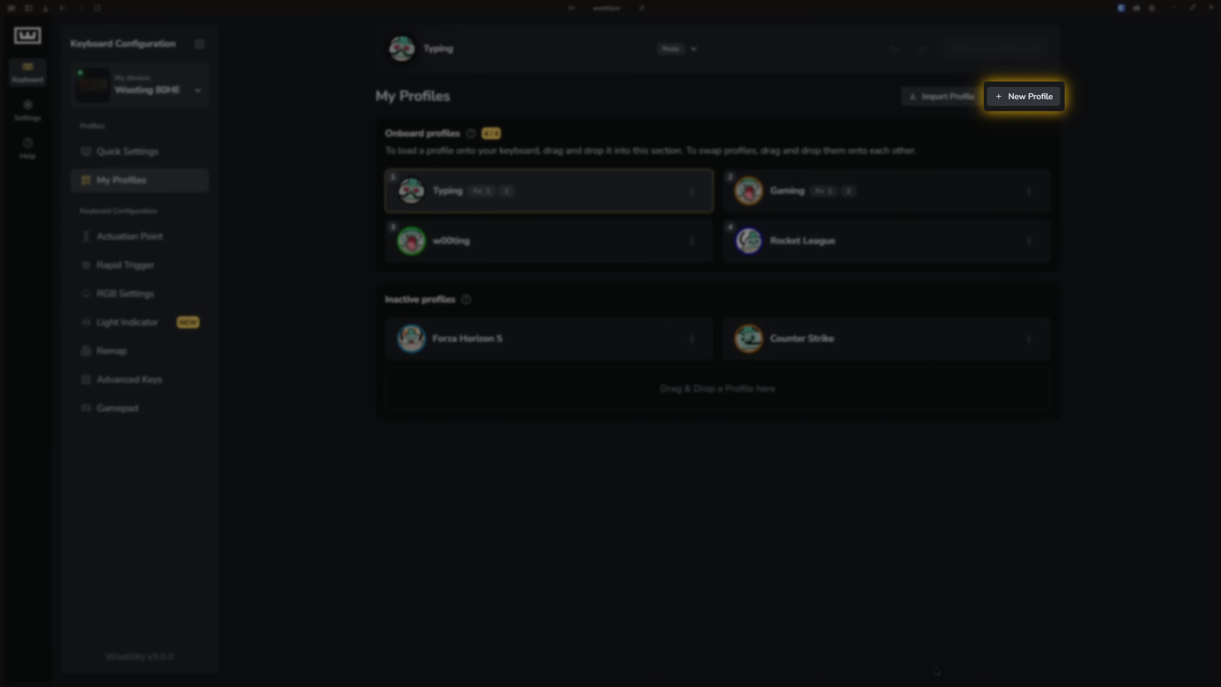
- Start a new profile from the blank Custom Profile template
left_click(1024, 96)
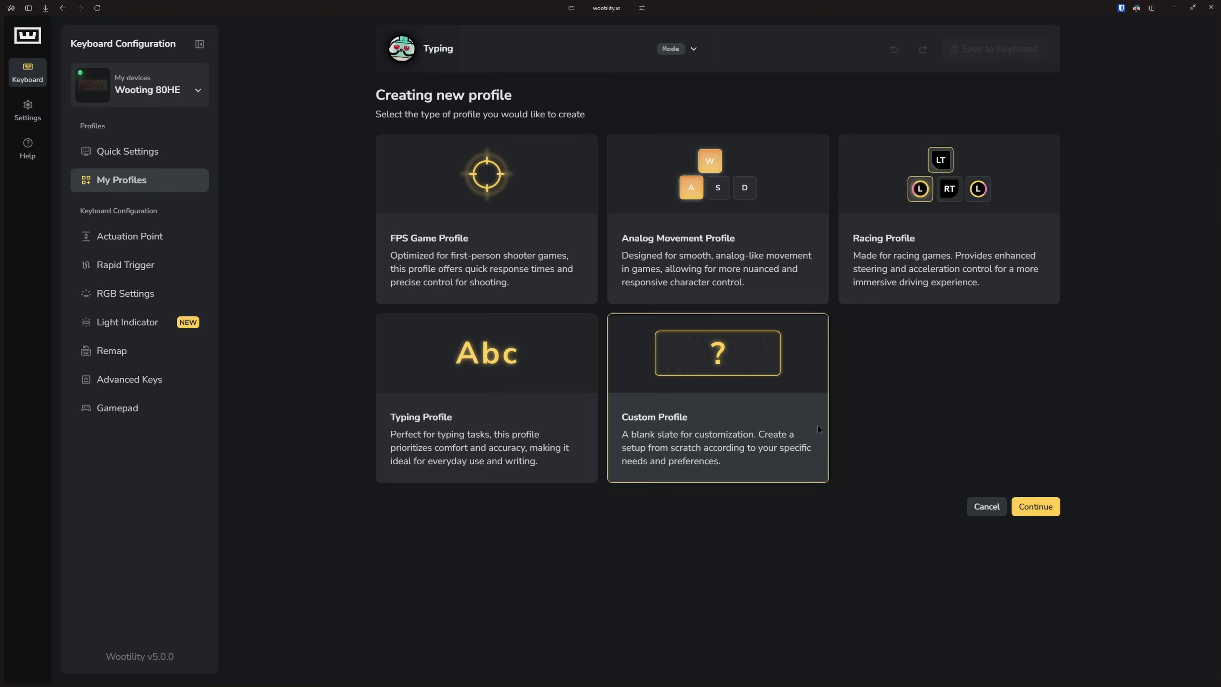
left_click(1035, 506)
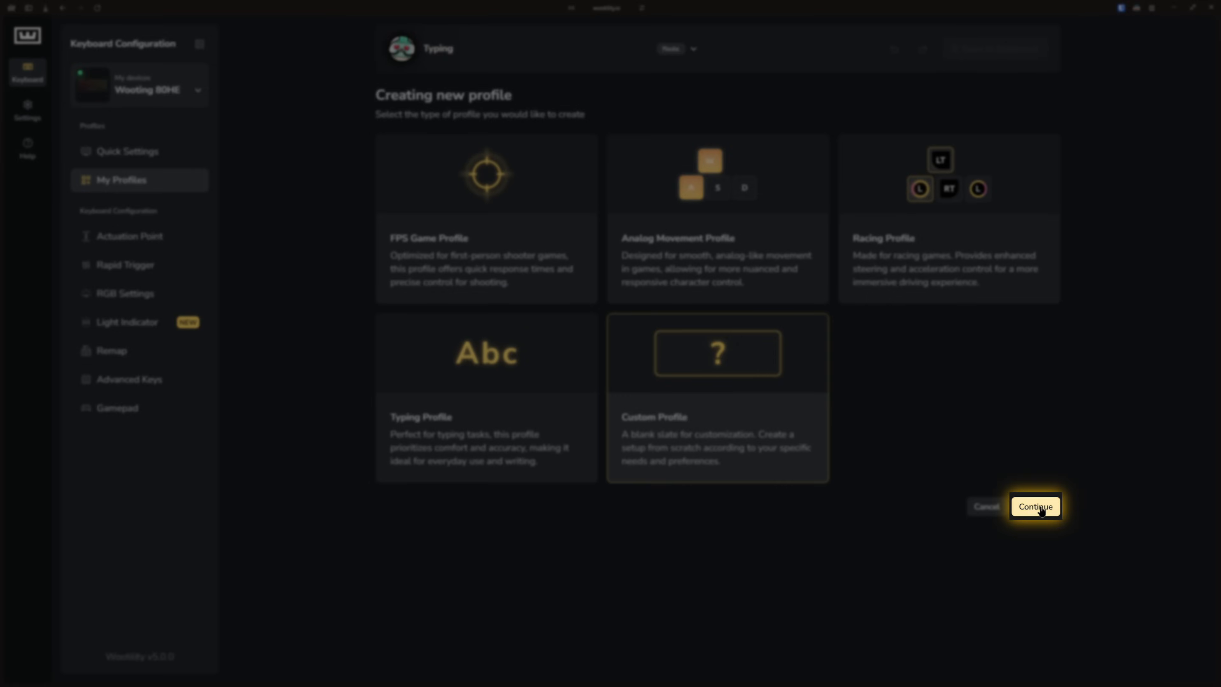
left_click(1035, 506)
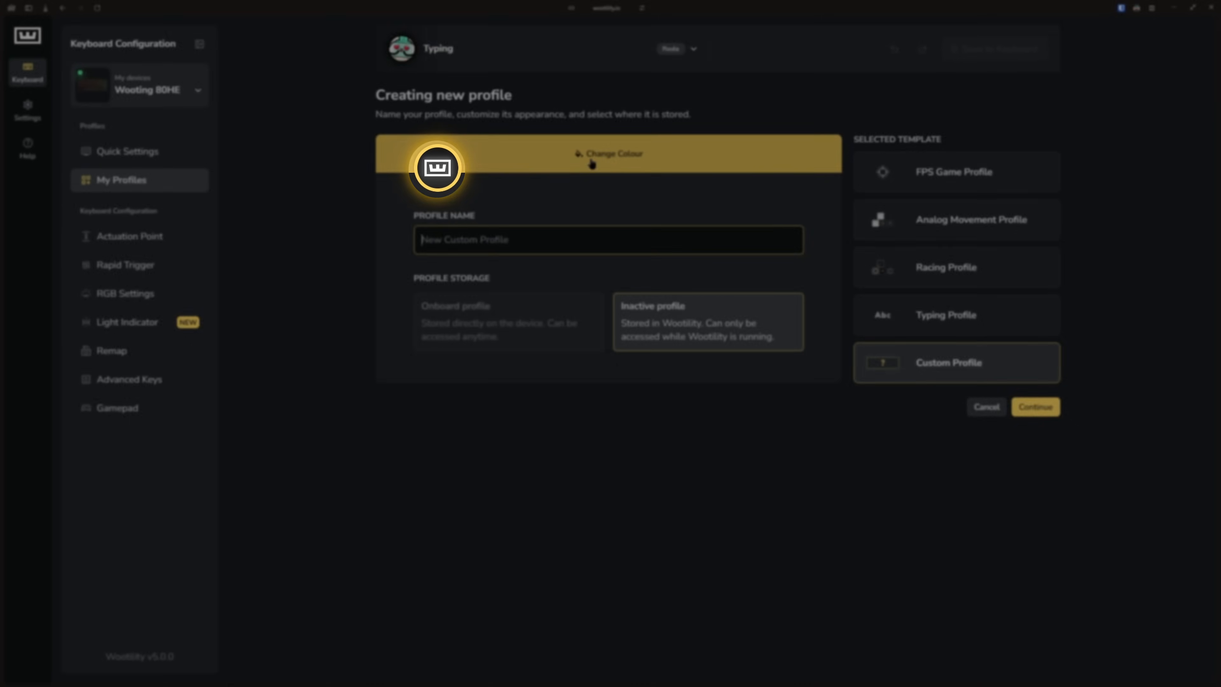
- Give the profile a magenta colour, a new avatar and the name 'pls sub or else', stored as inactive
left_click(608, 153)
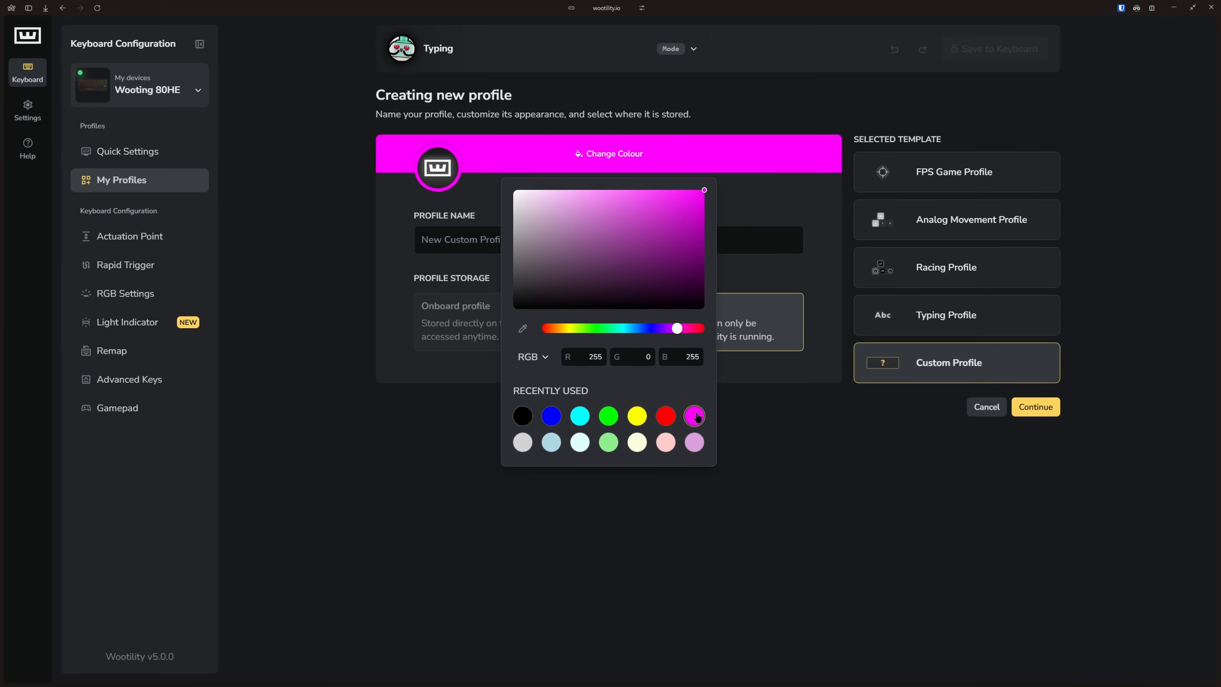
left_click(437, 167)
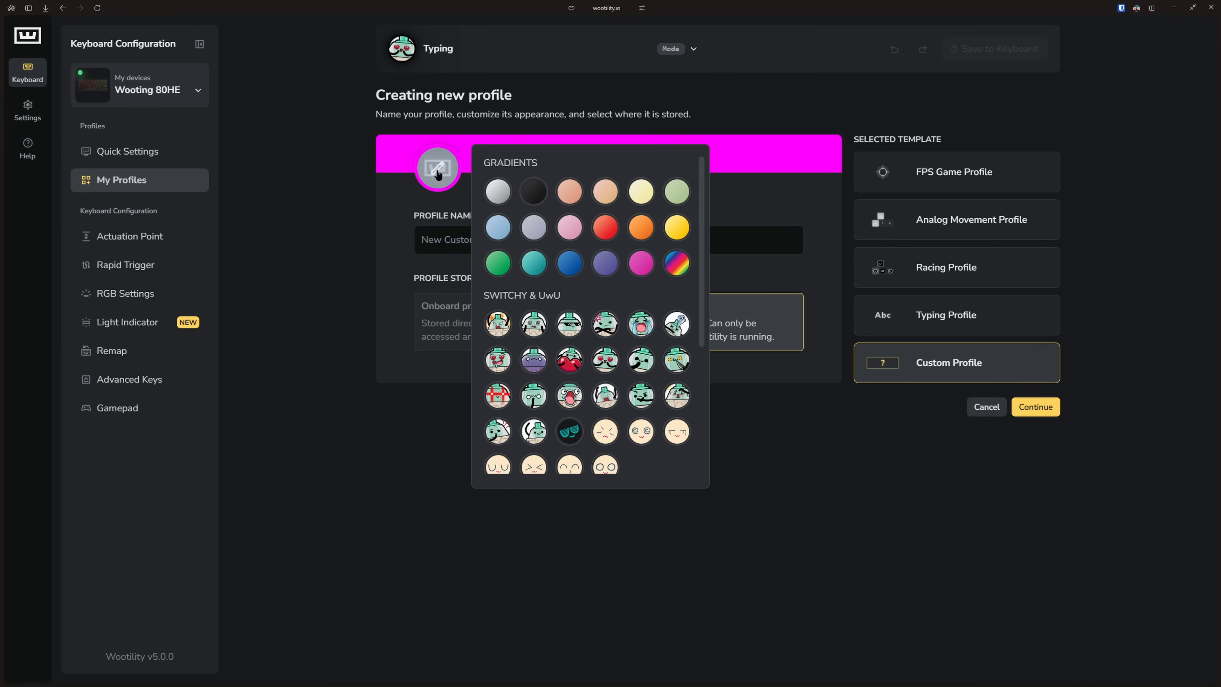
left_click(677, 360)
type("p")
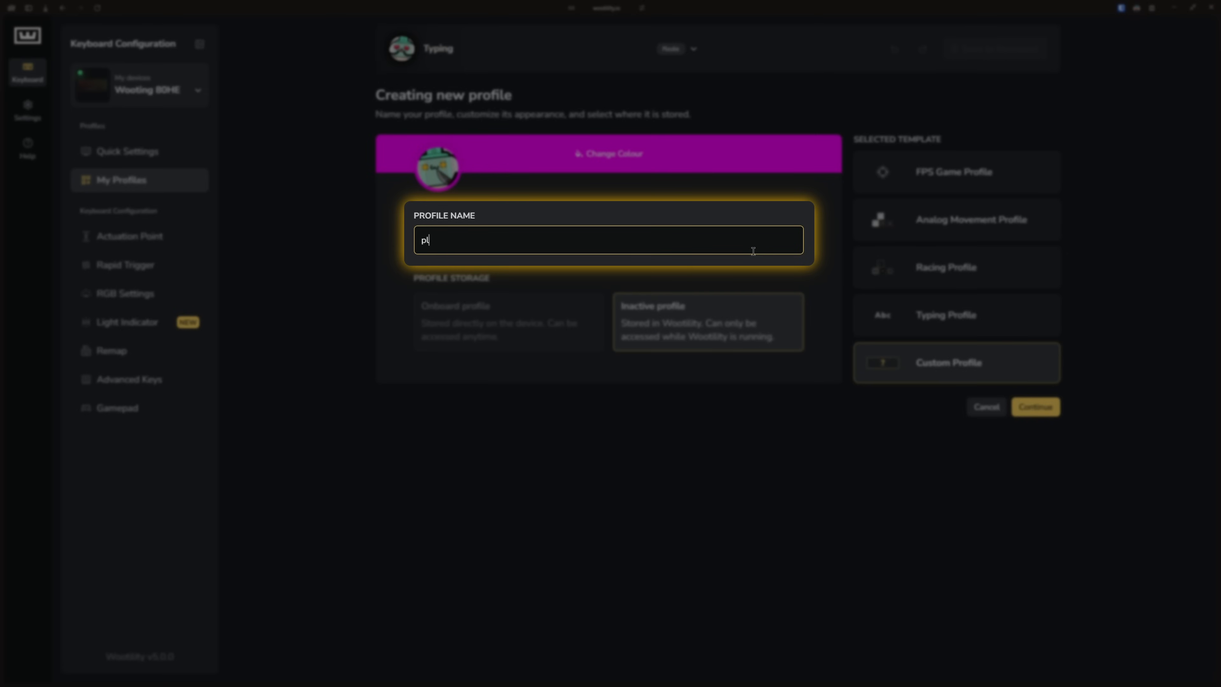
type("ls sub or else")
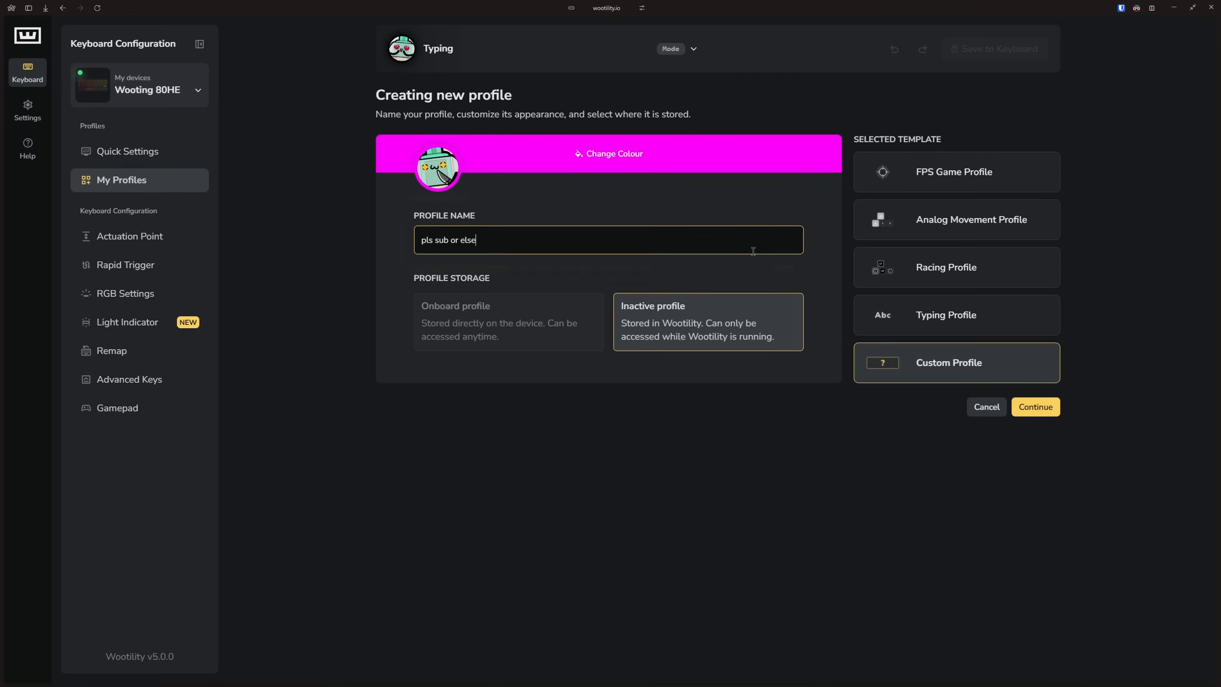
left_click(507, 320)
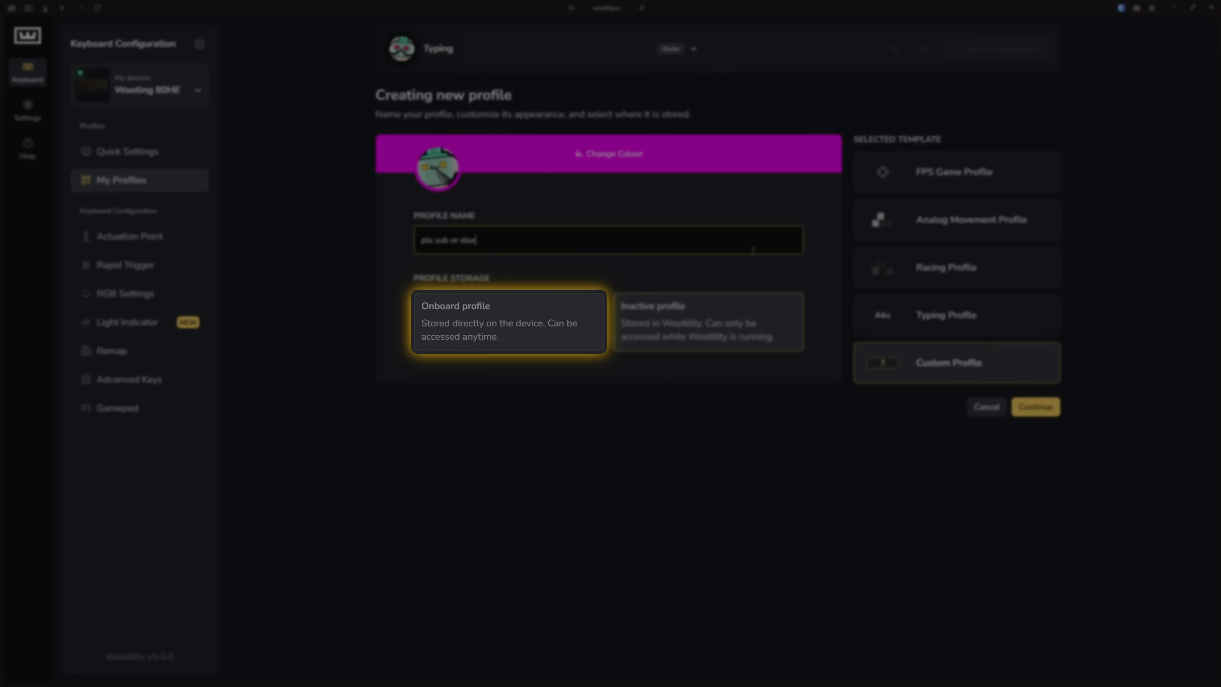
left_click(707, 320)
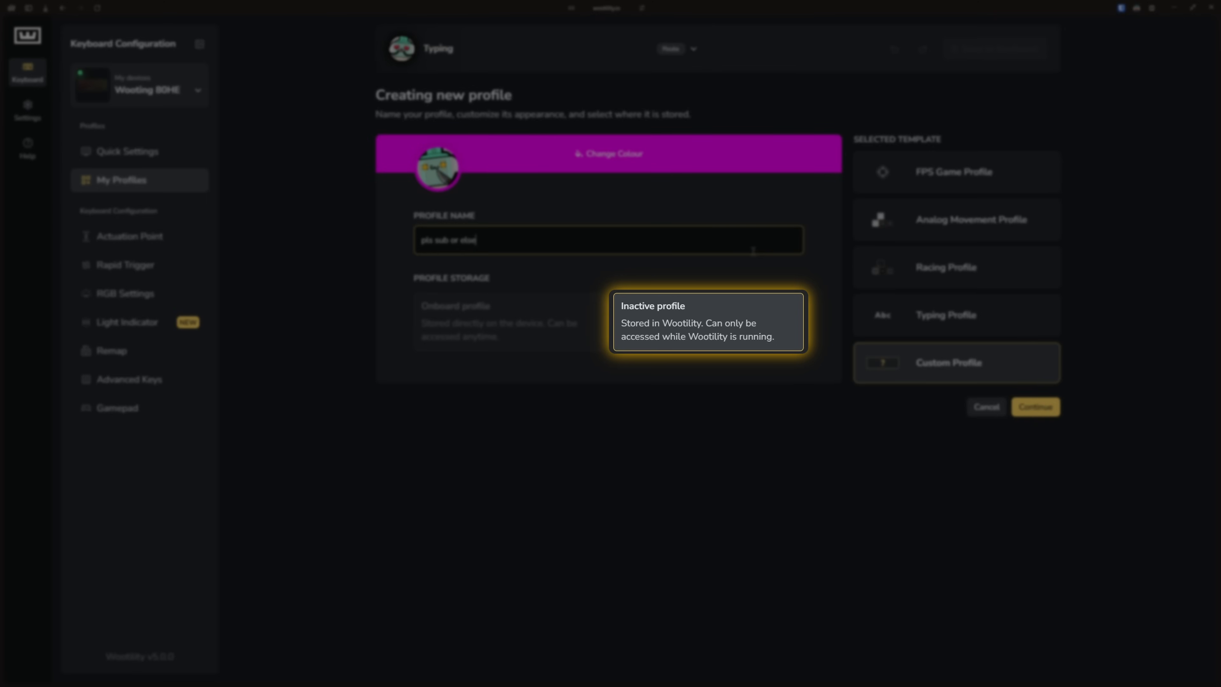
left_click(1034, 406)
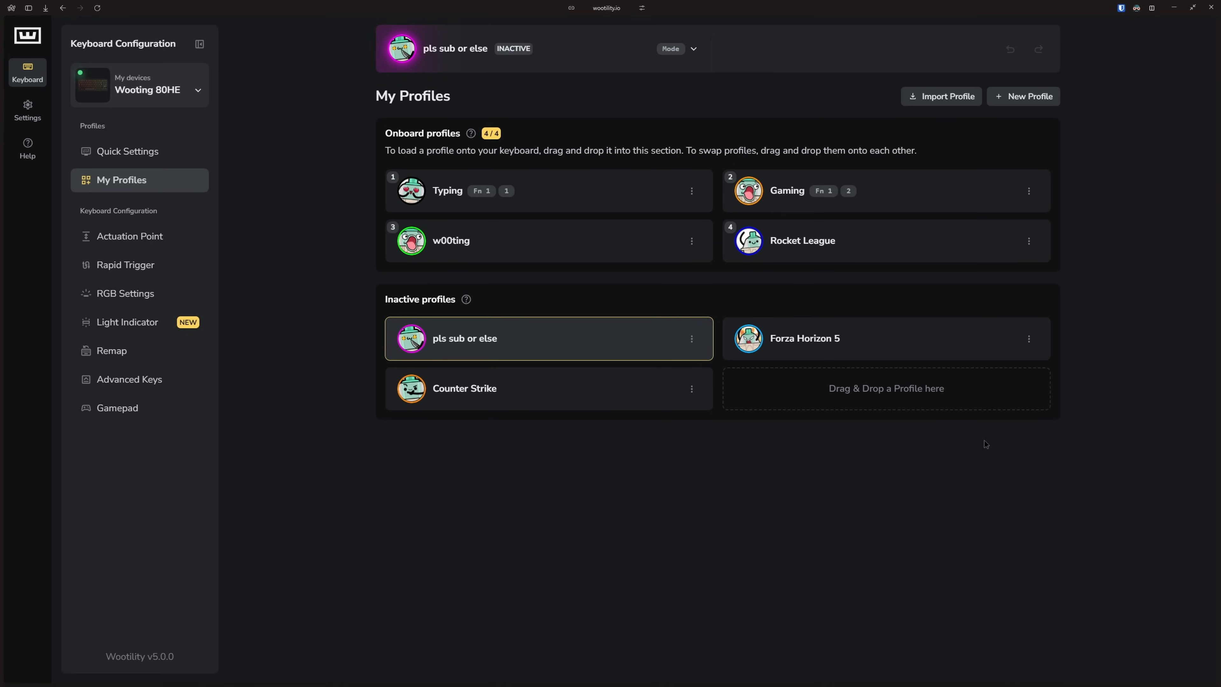
- Review the profile switcher and its Fn shortcut badges, returning to the Typing profile
left_click(674, 48)
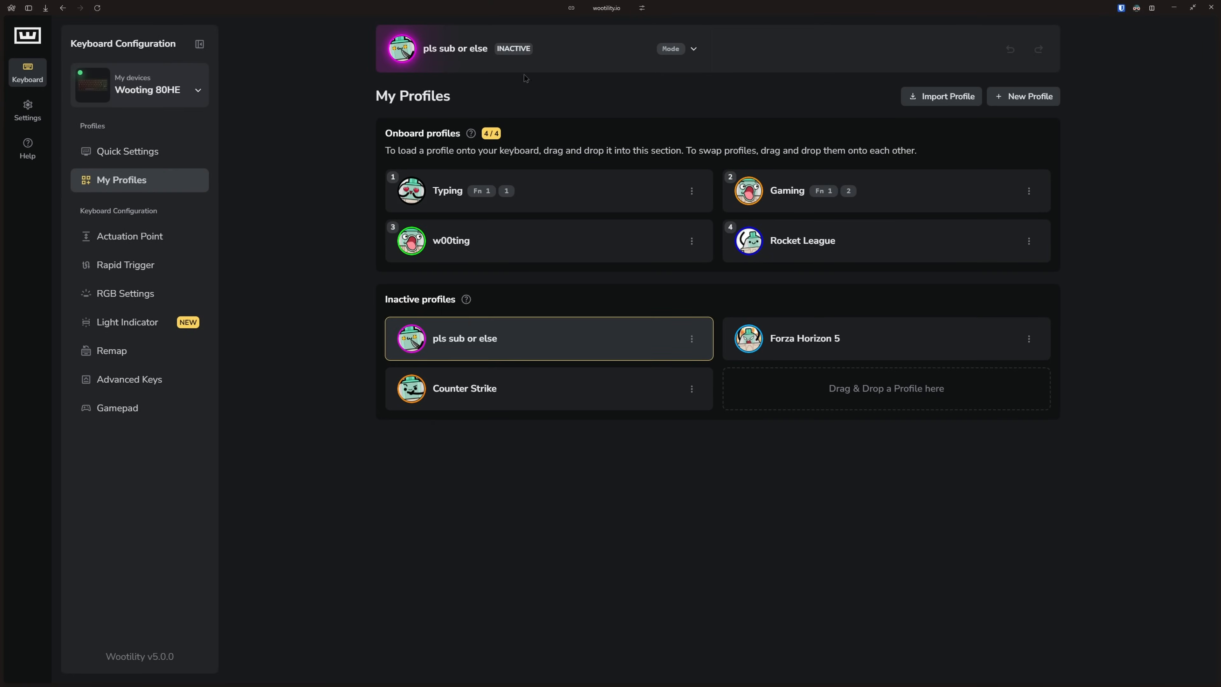
left_click(676, 48)
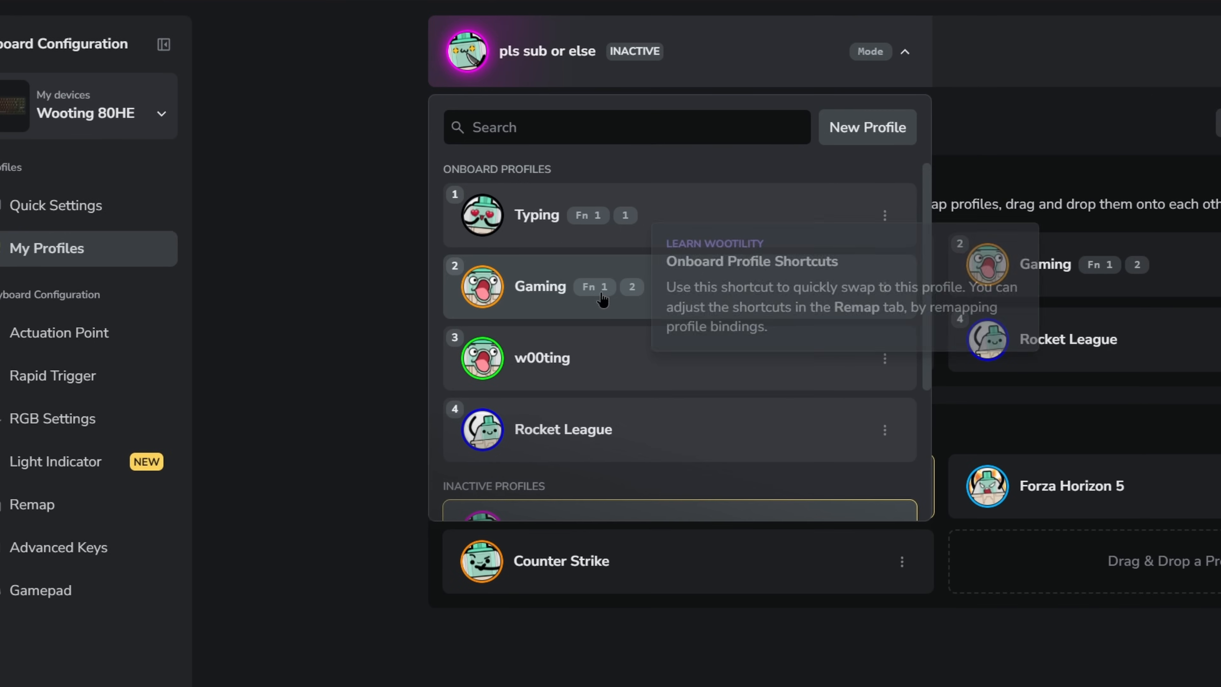
left_click(545, 215)
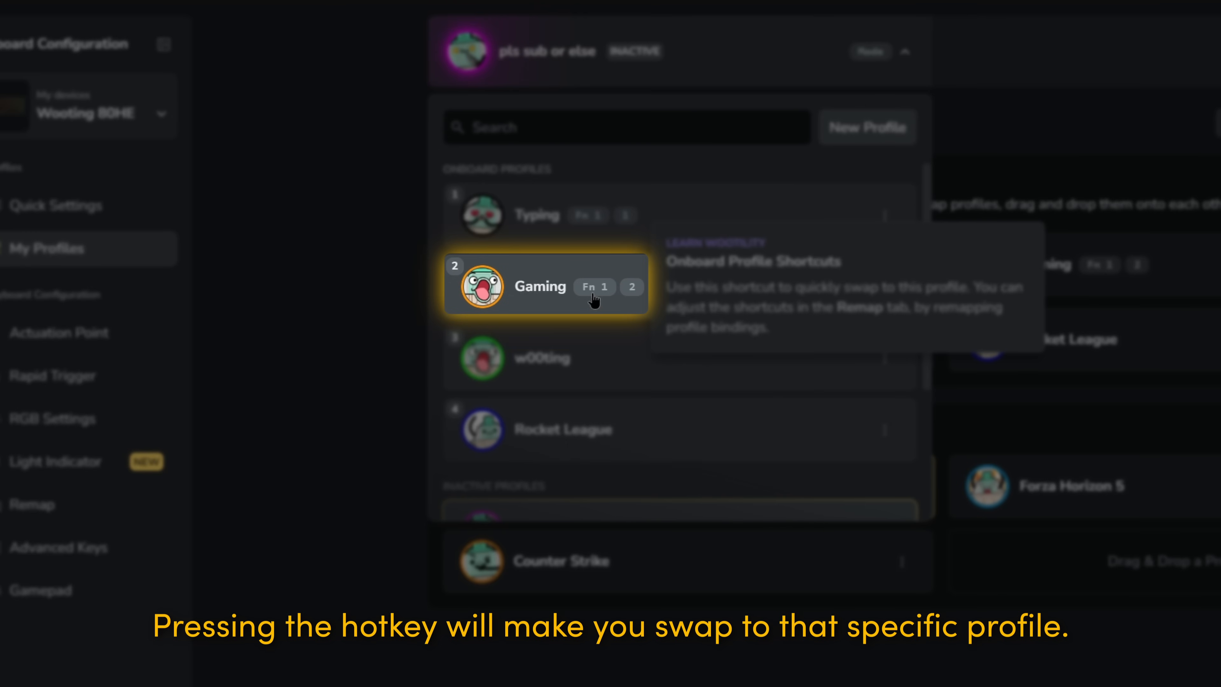
mouse_move(656, 395)
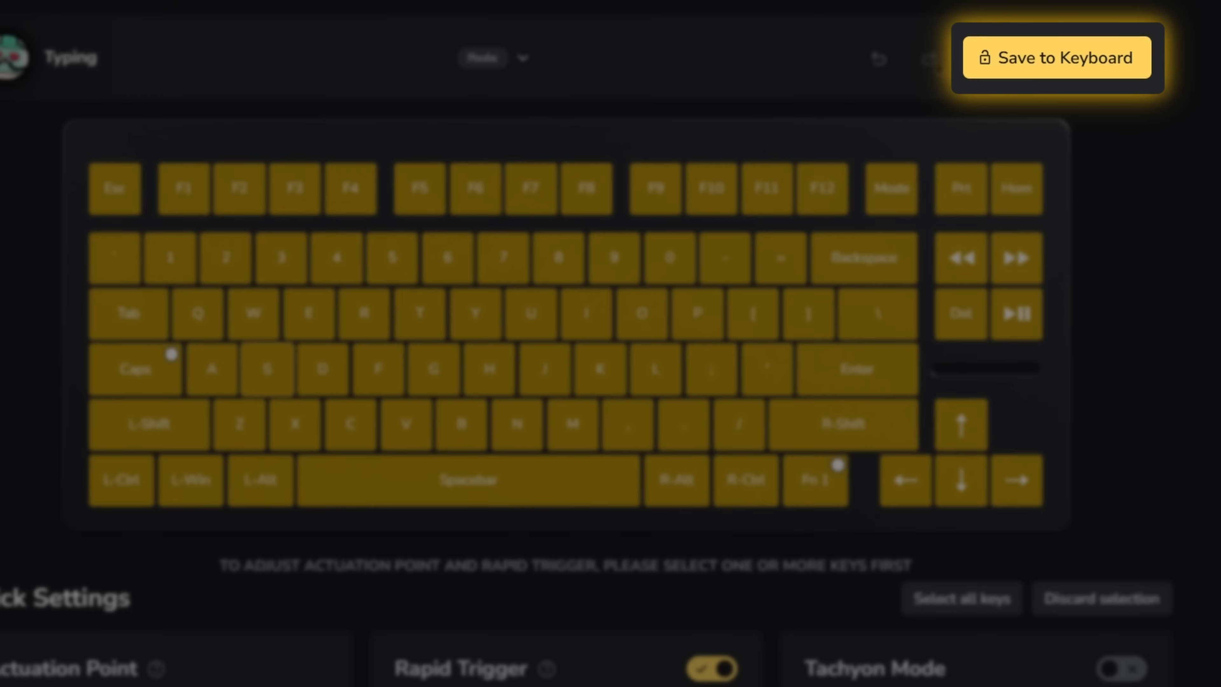
- Save the Typing profile's settings to the keyboard
left_click(1057, 56)
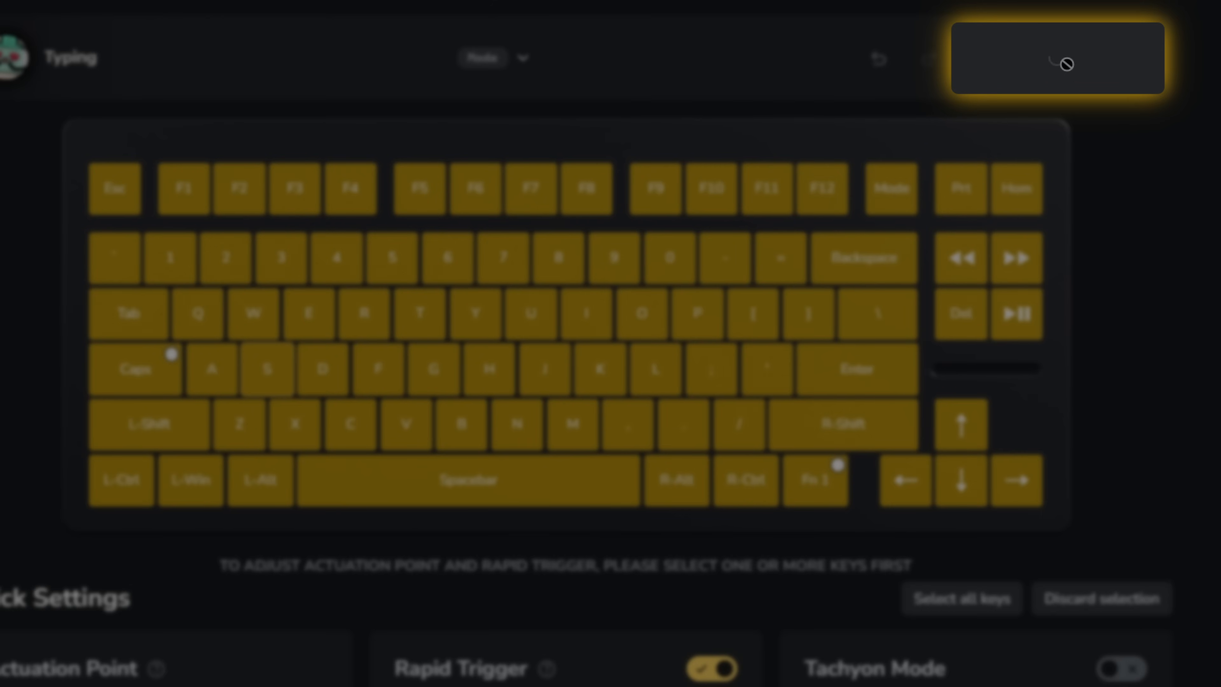
left_click(1056, 58)
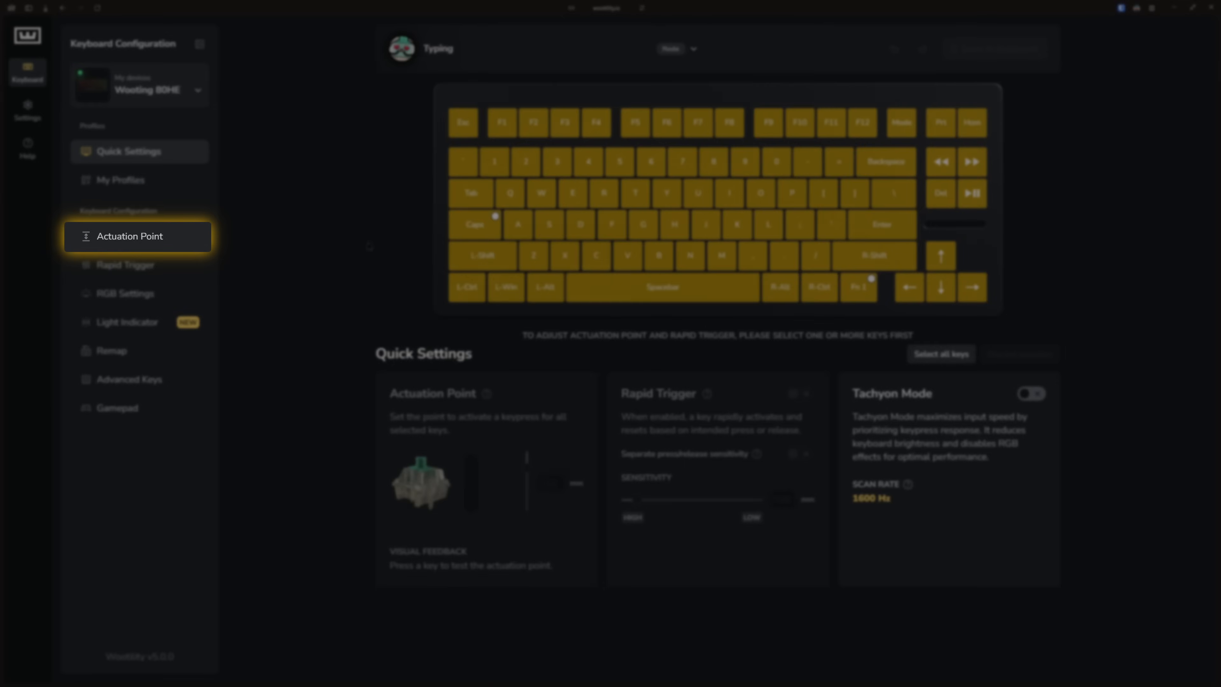
- Select all keys on the Actuation Point page, then discard the selection
left_click(138, 236)
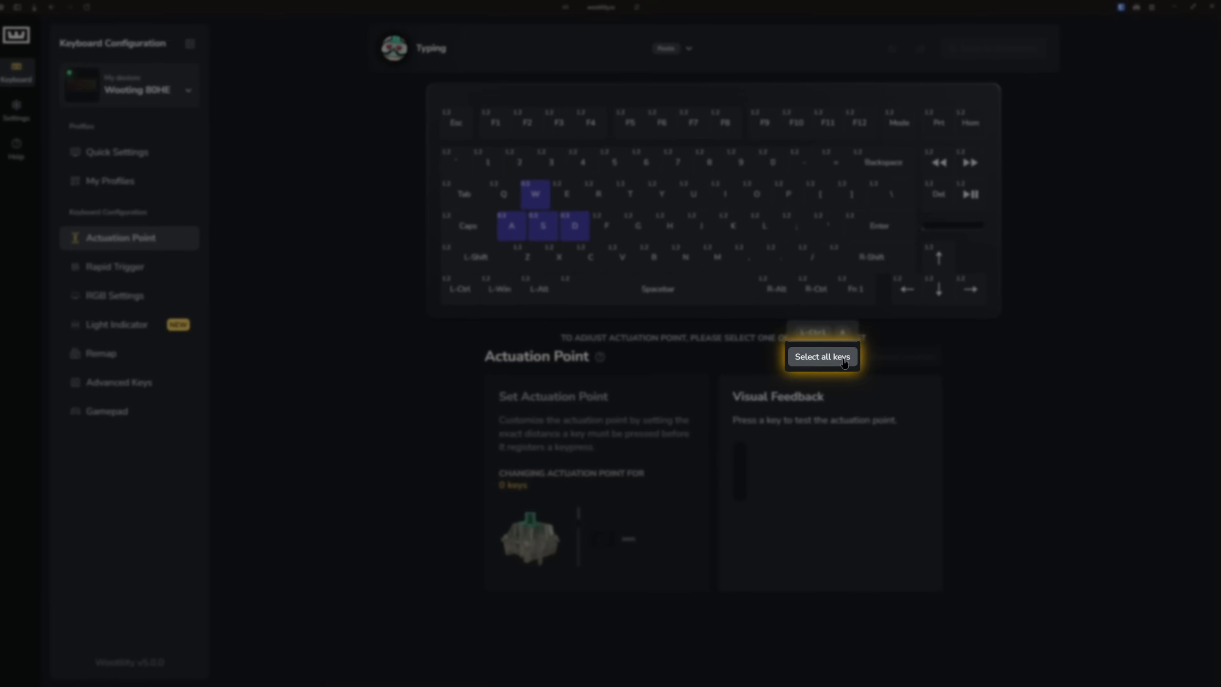
left_click(821, 356)
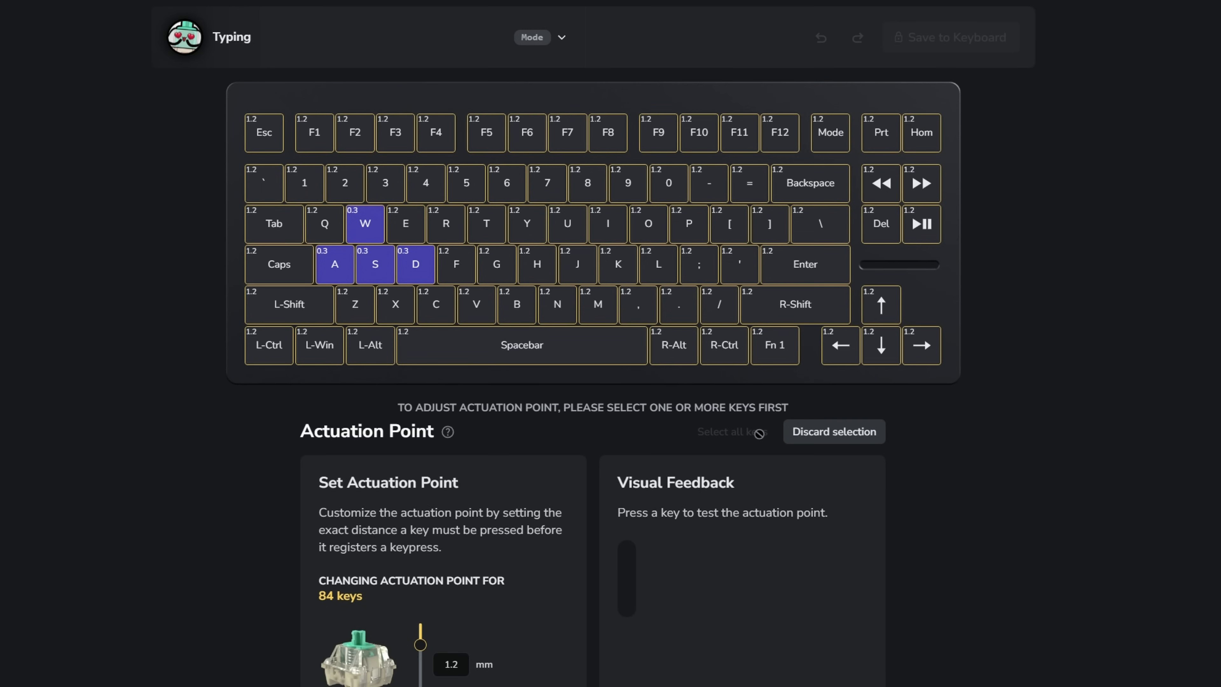
mouse_move(833, 431)
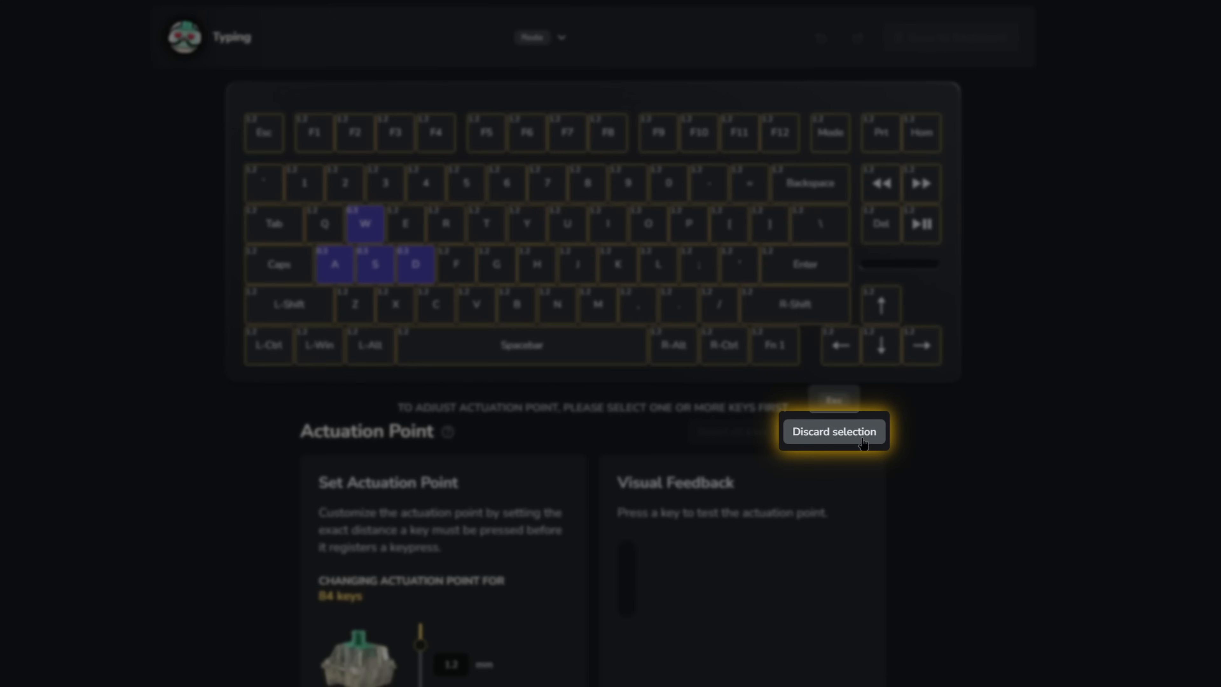
left_click(832, 431)
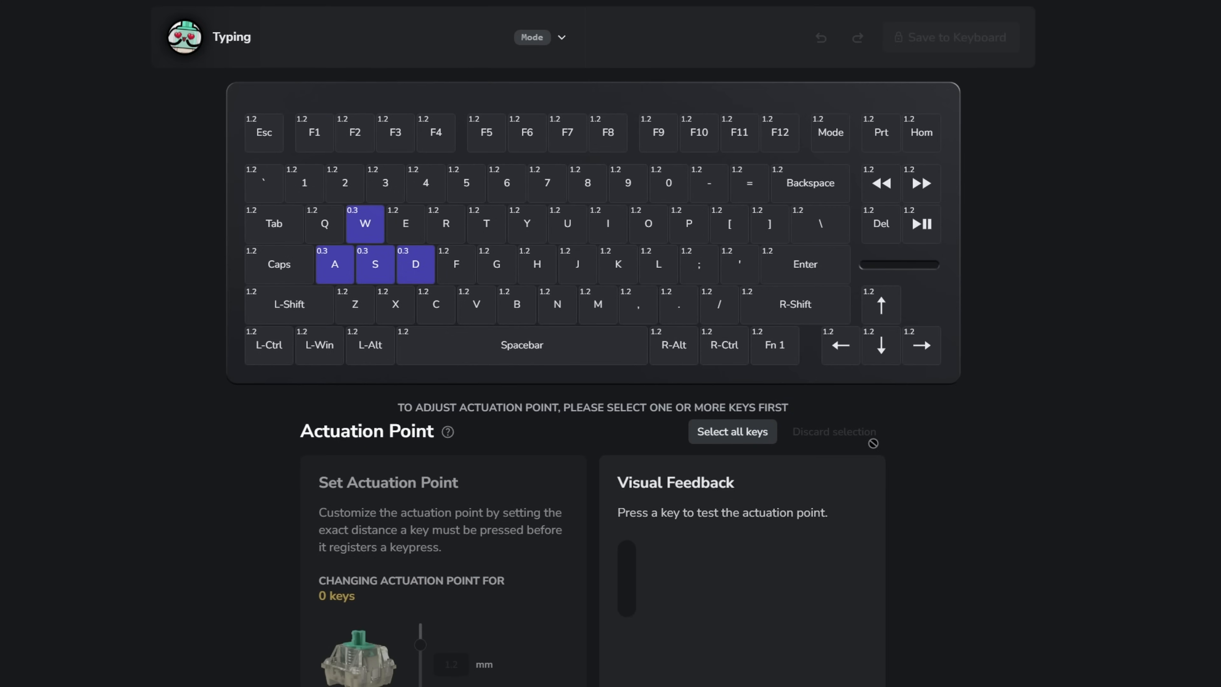
mouse_move(69, 437)
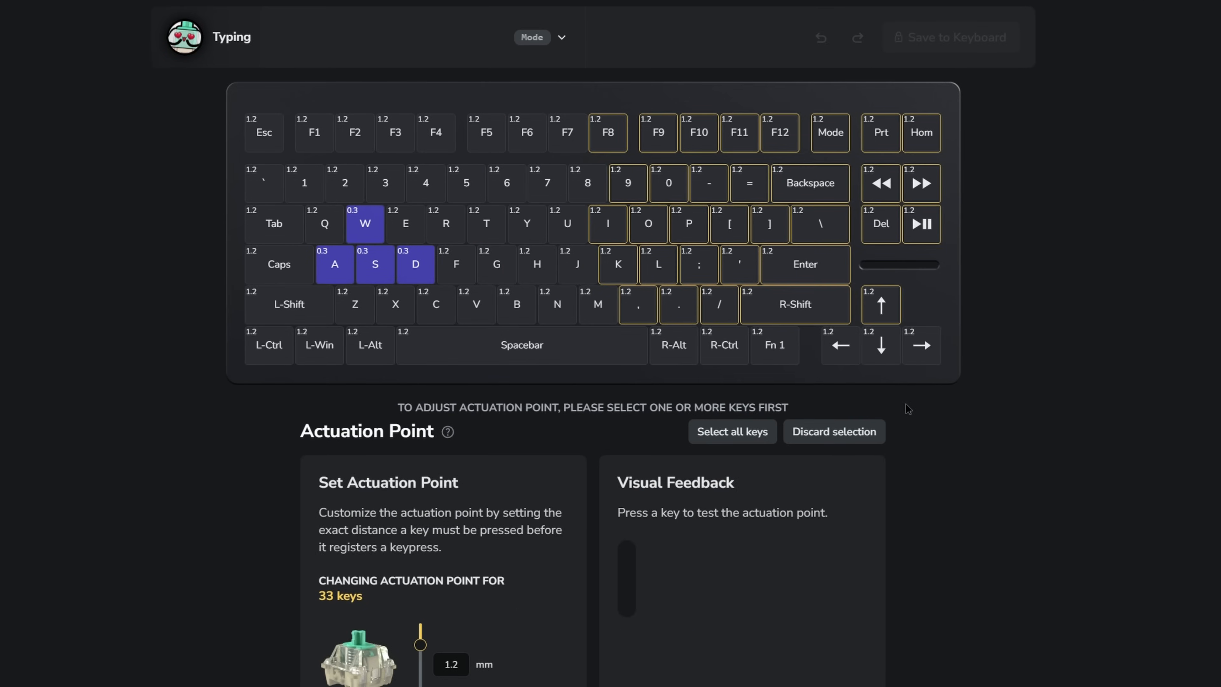
- Set Y, I, O, H, J, K, L and N to a 0.1 mm actuation point
left_click(832, 431)
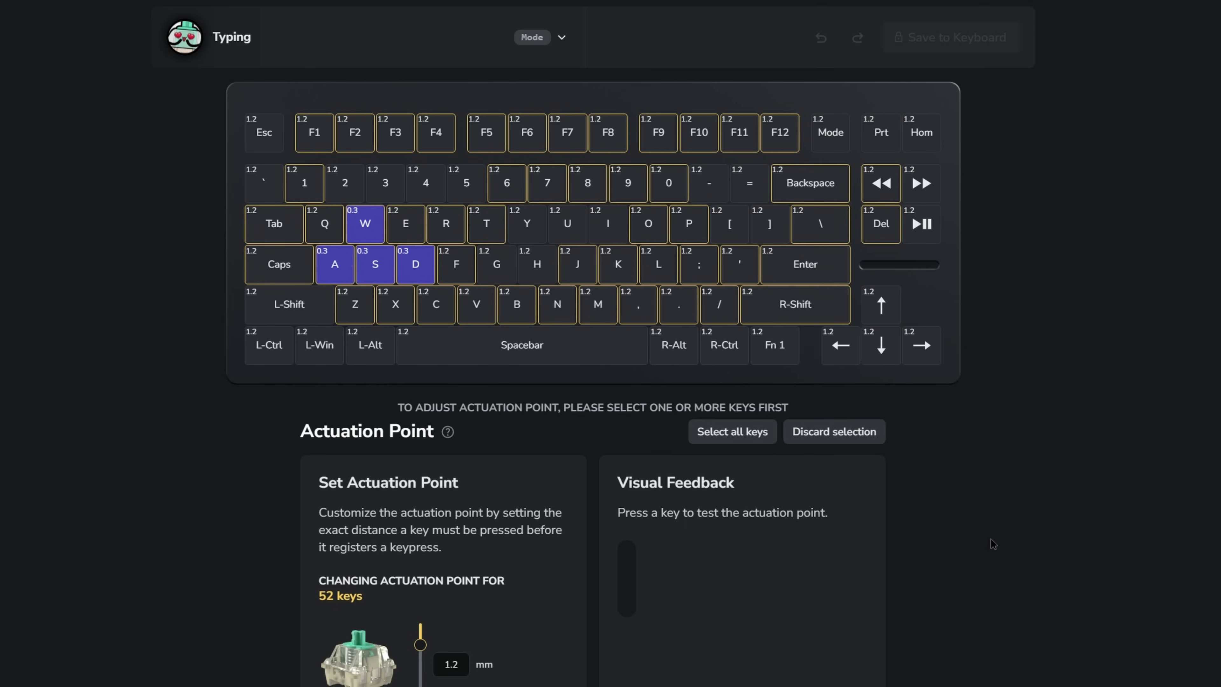
left_click(833, 431)
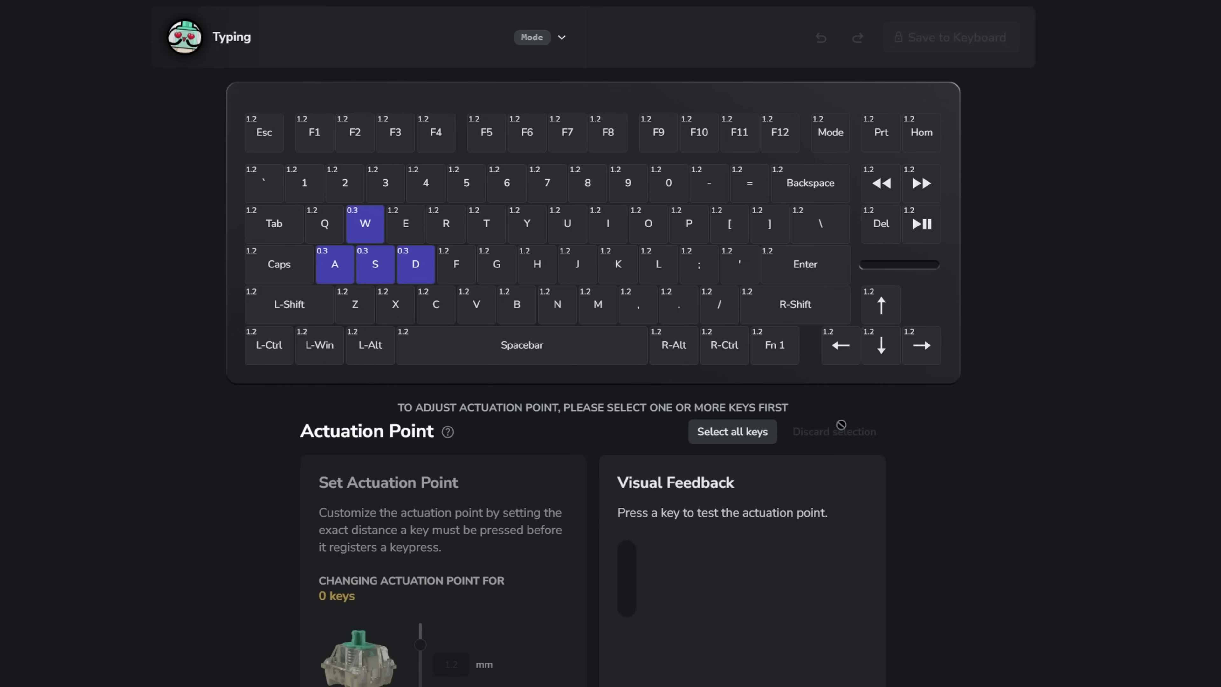
left_click(731, 432)
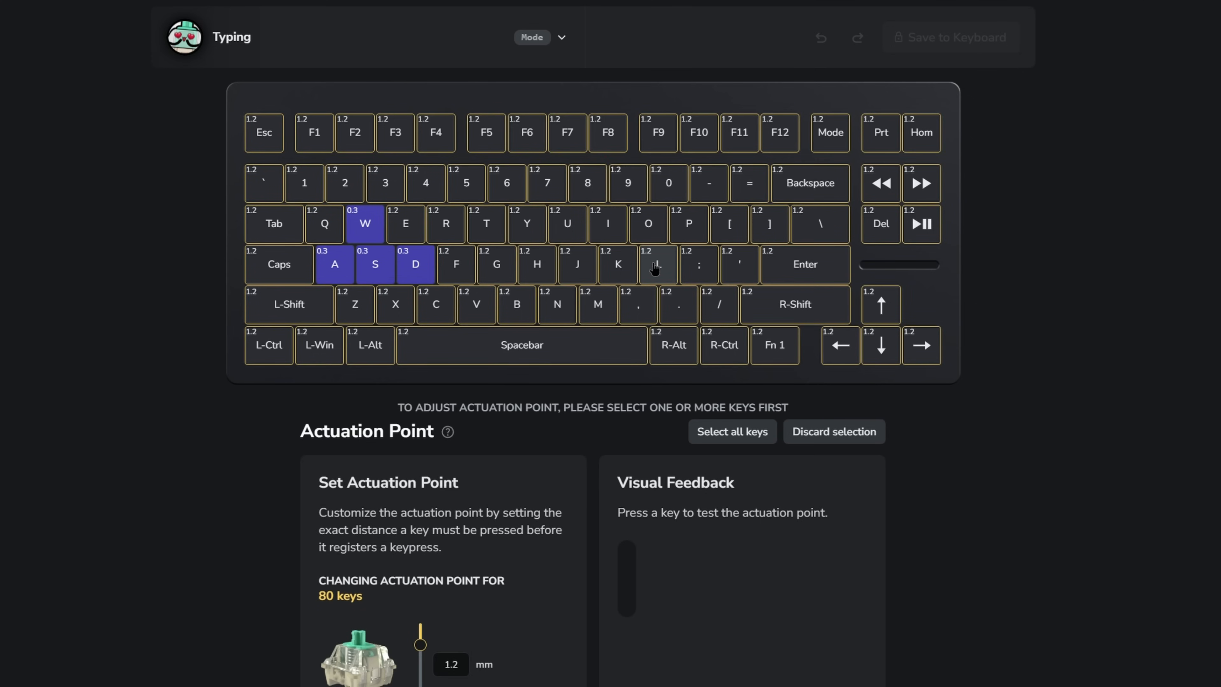
left_click(833, 431)
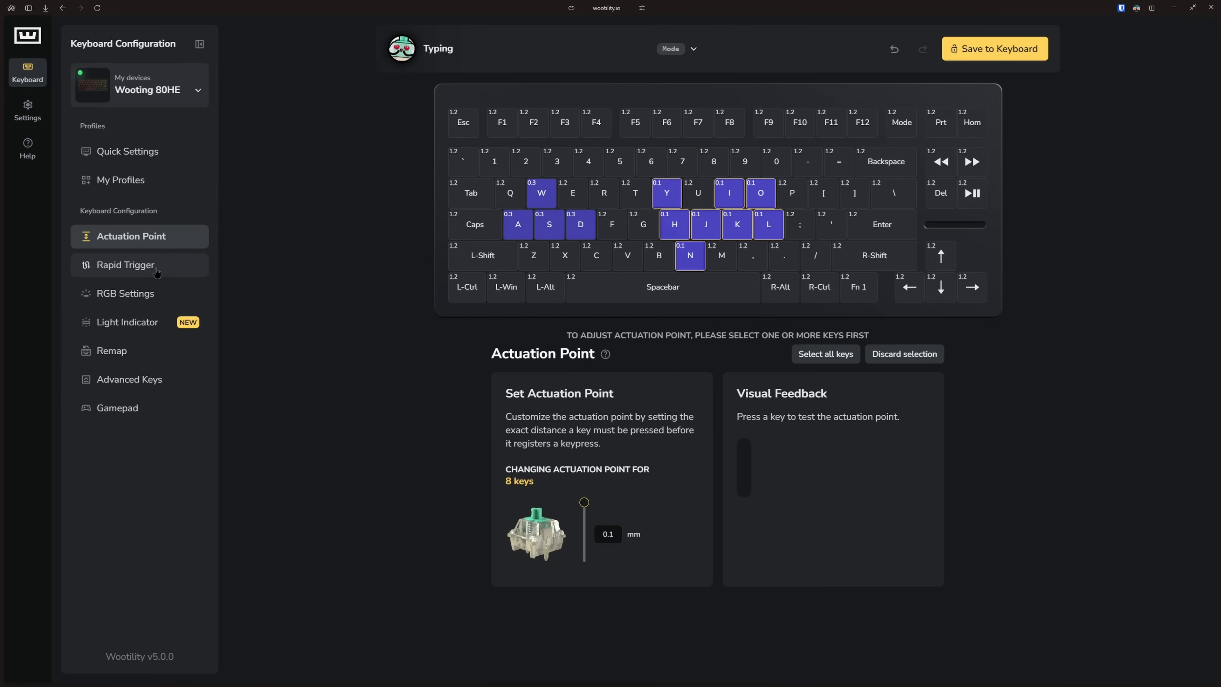
- Give the eight keys separate rapid trigger sensitivity: 1.15 mm press, 0.50 mm release
left_click(125, 264)
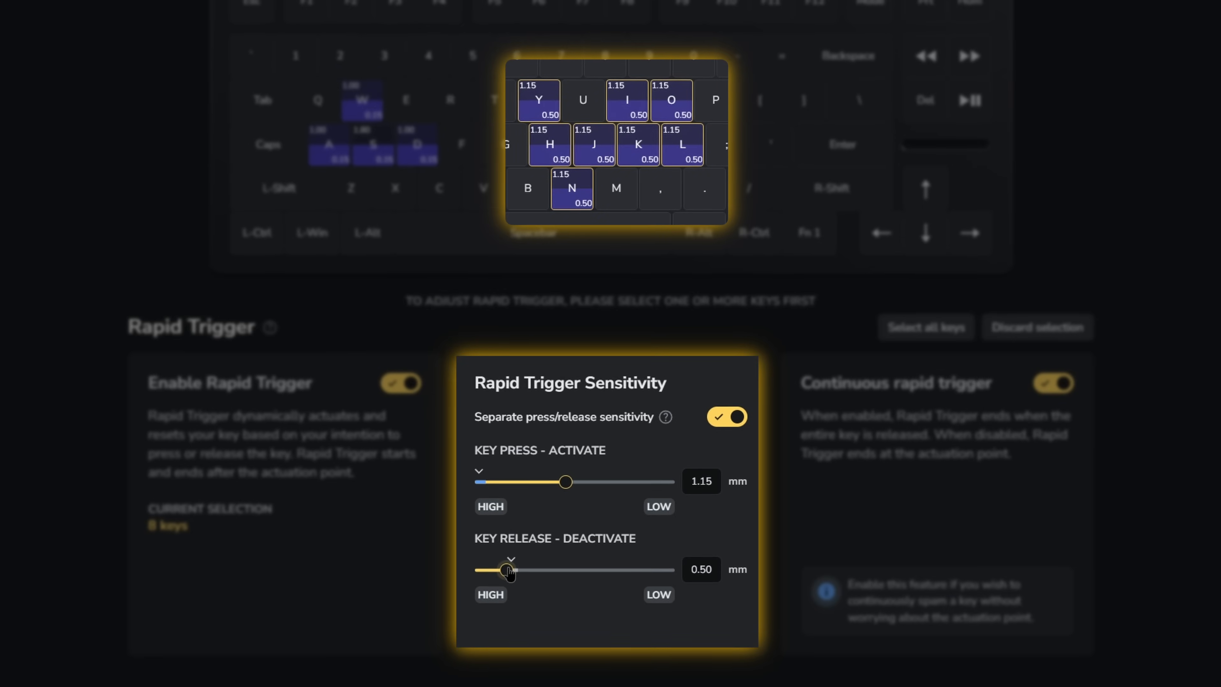
left_click(124, 294)
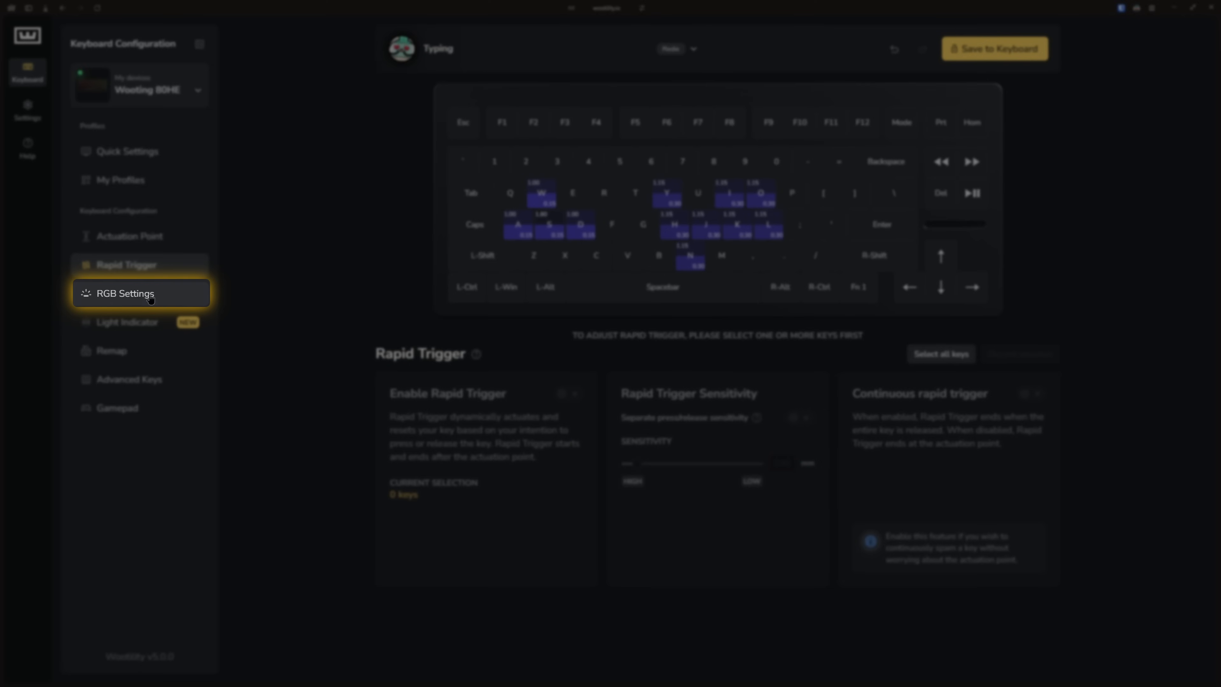
- Show the RGB Settings page with the Typing profile's per-key colours and effects
left_click(124, 293)
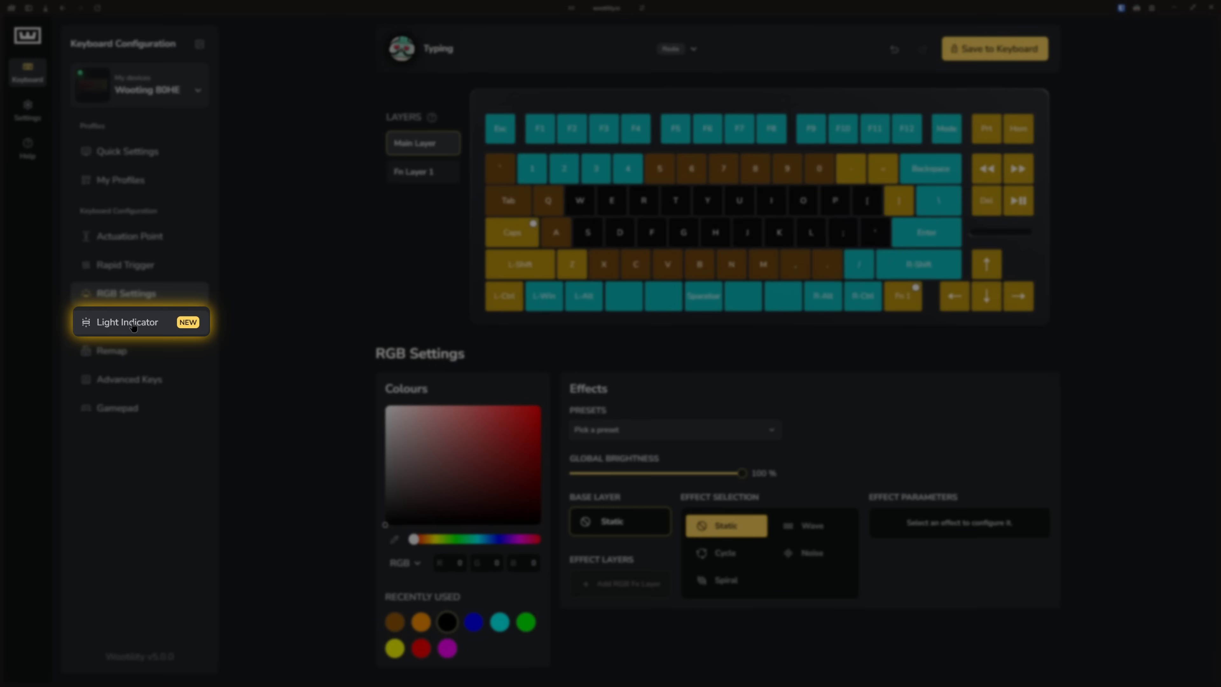
- Show the Light Indicator's Global Effects list with Sync with Keyboard active
left_click(125, 322)
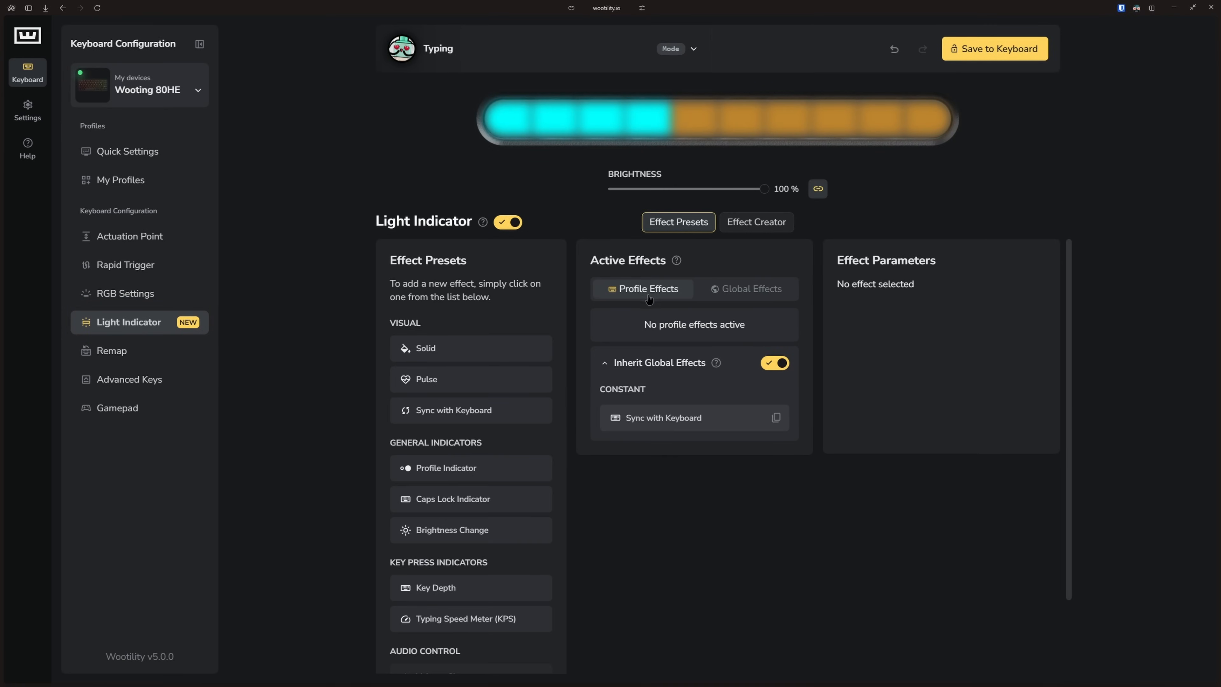
mouse_move(597, 320)
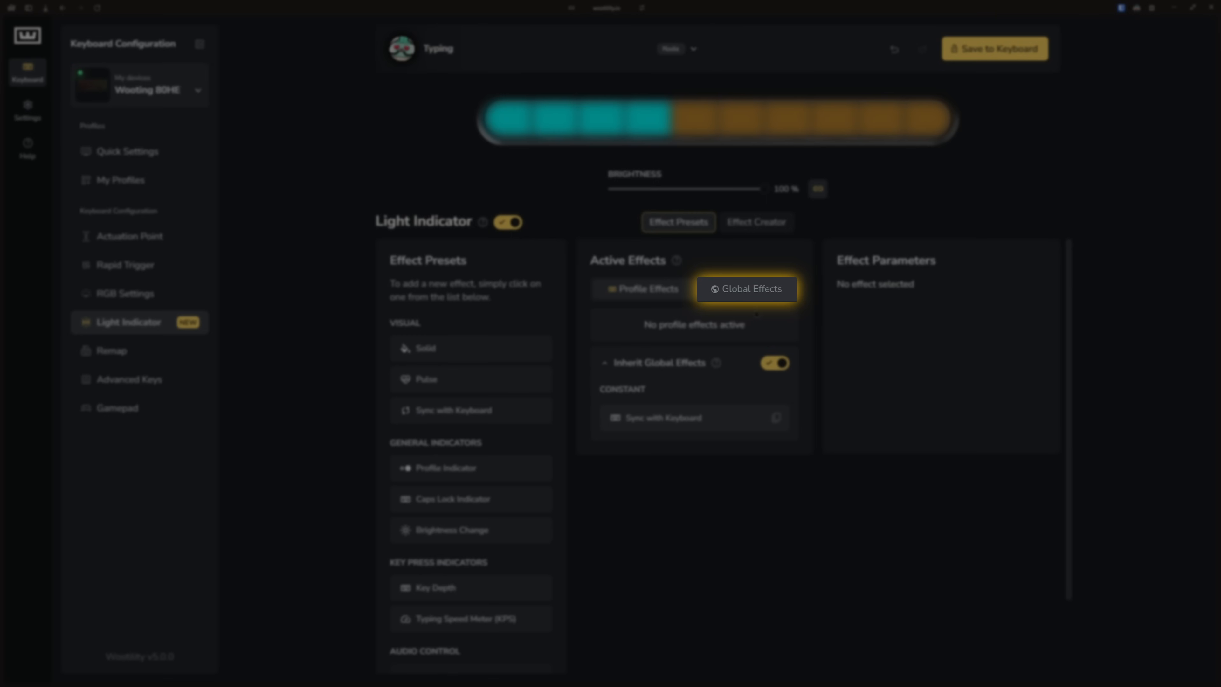
left_click(746, 289)
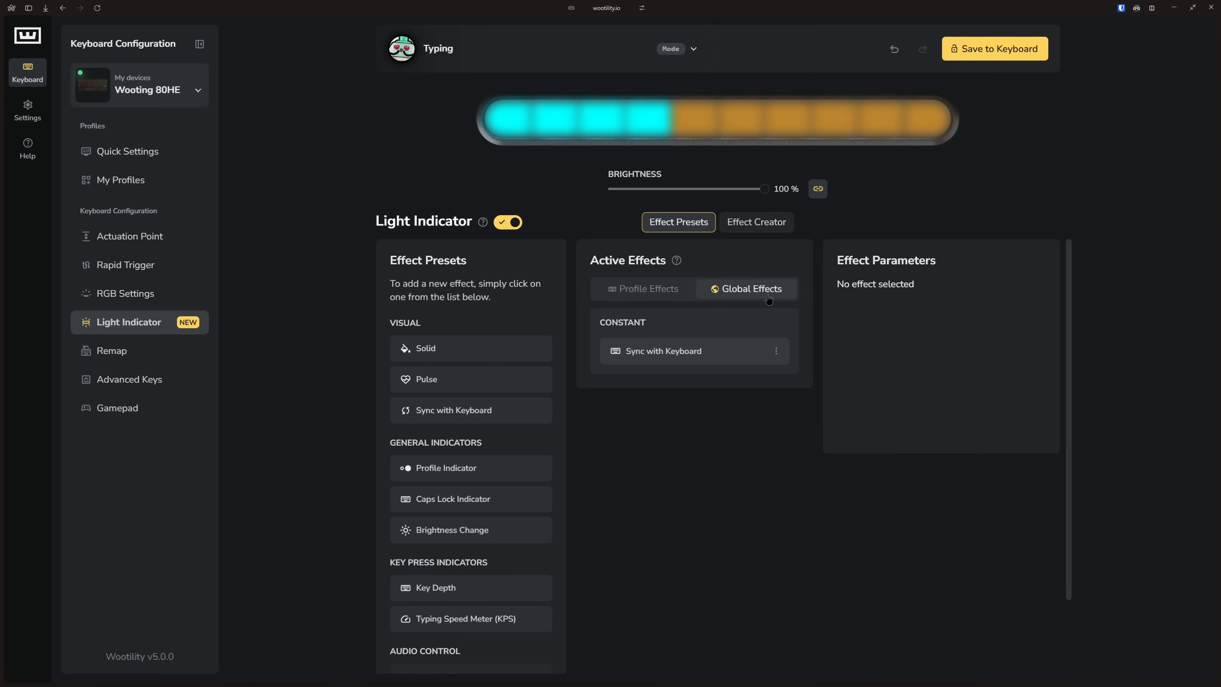
mouse_move(817, 386)
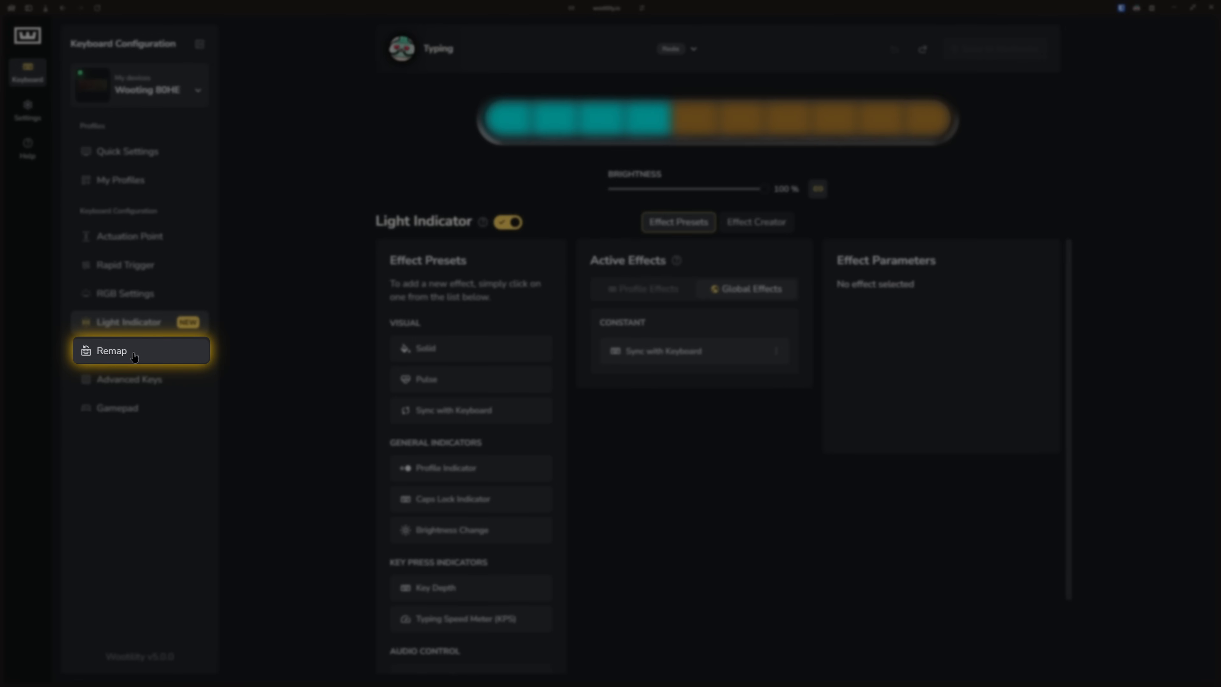
- Map mute and volume-down media controls onto main-layer letter keys in Remap
left_click(112, 351)
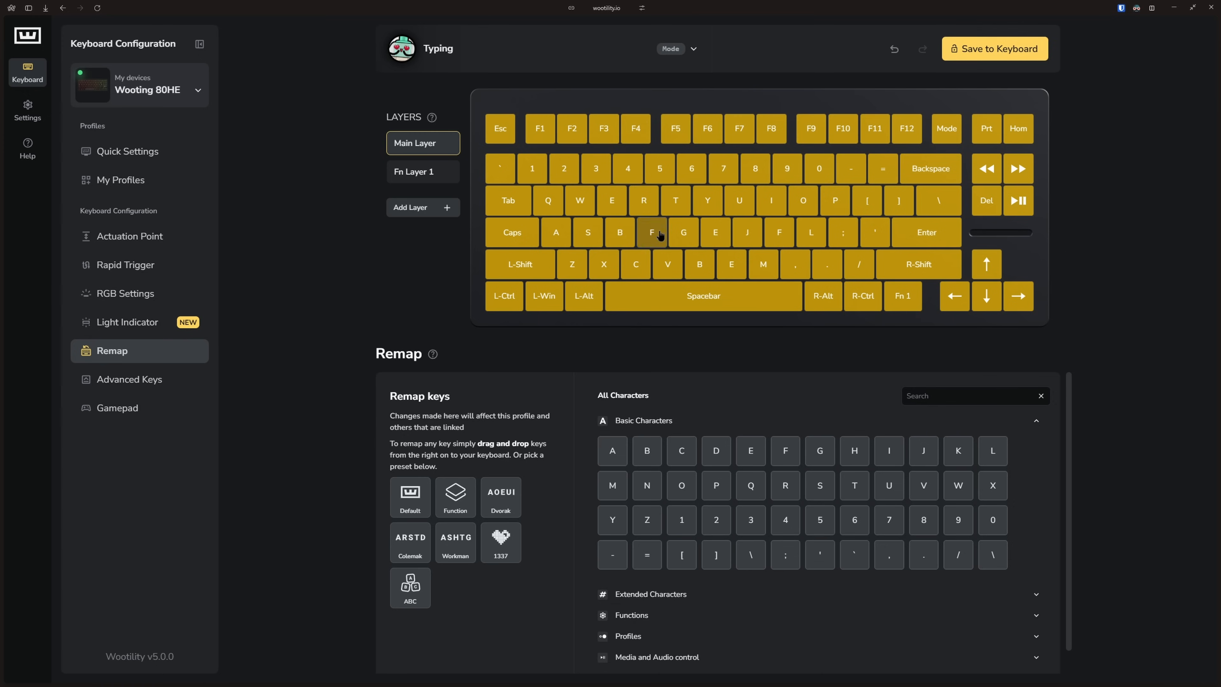
mouse_move(643, 200)
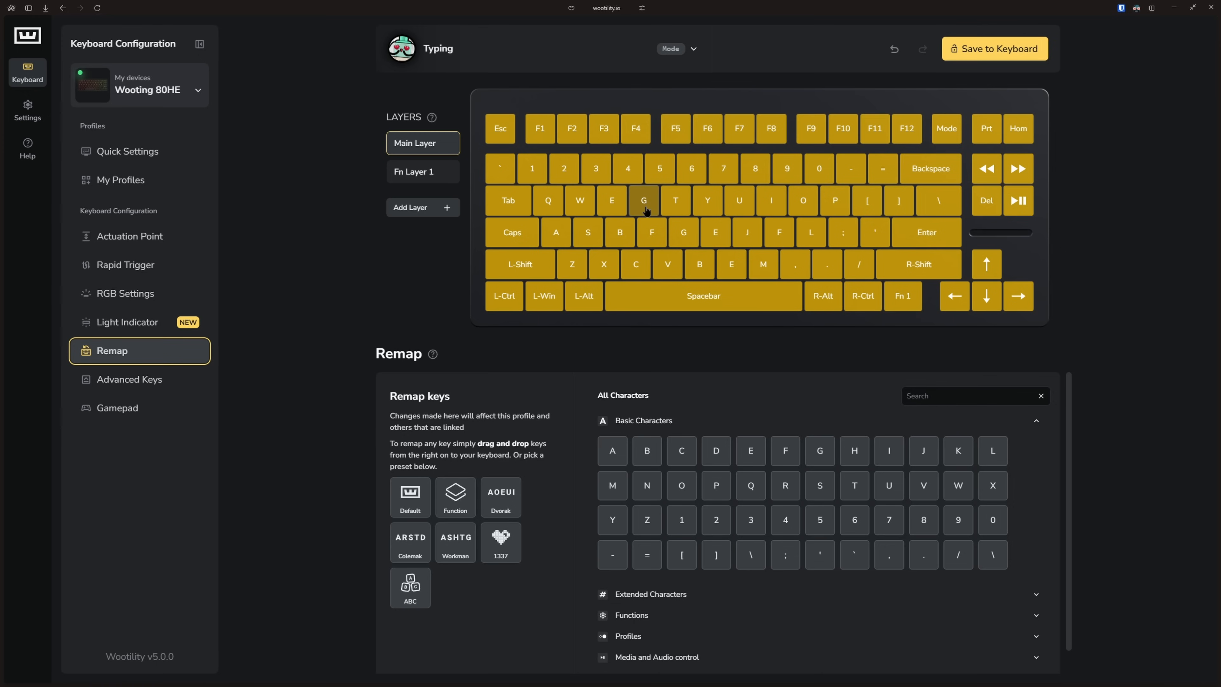
left_click(707, 201)
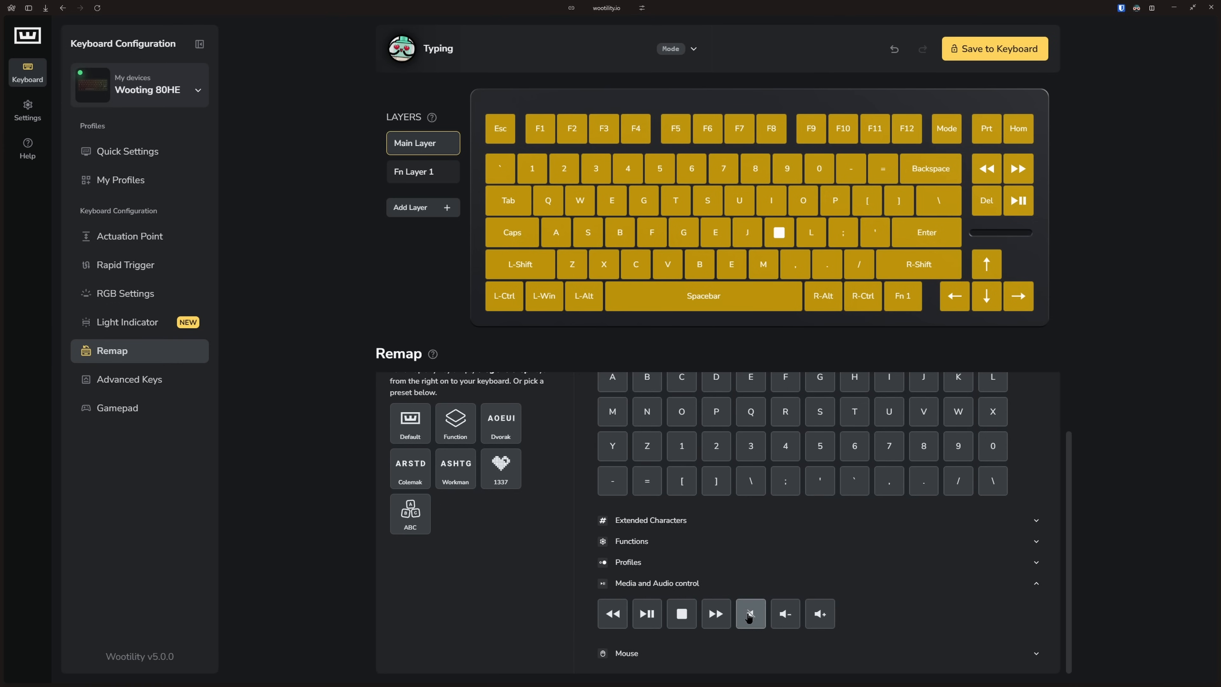
left_click(130, 380)
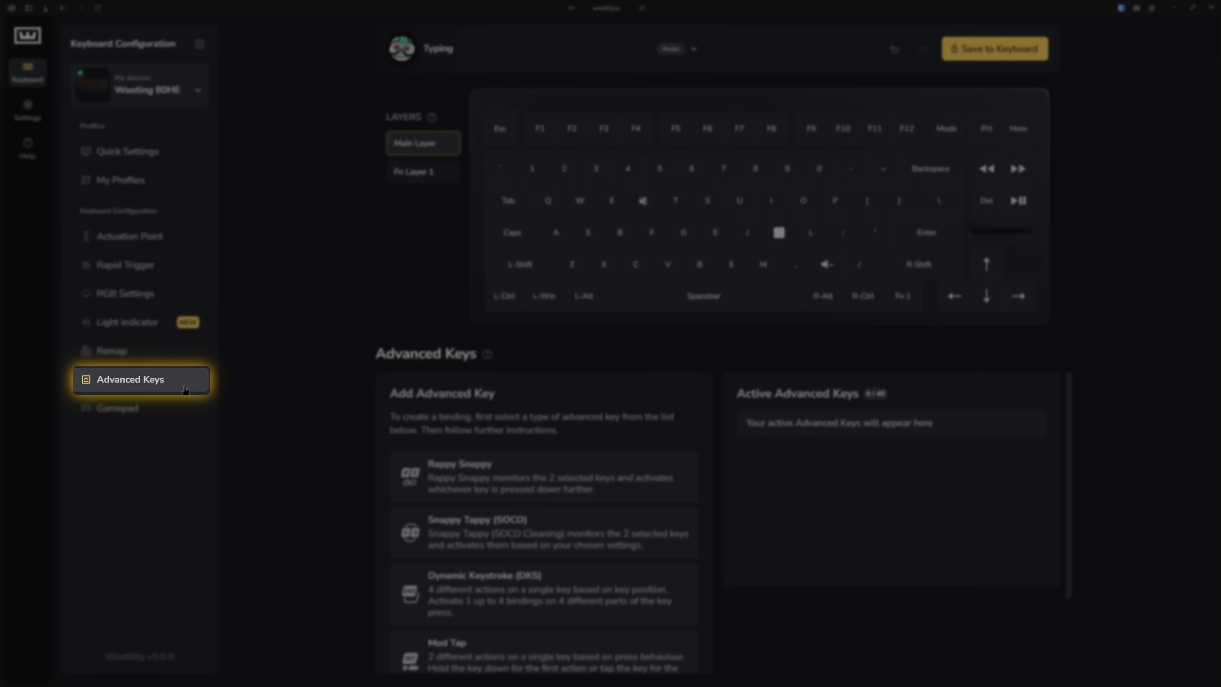
- Scroll through the Advanced Keys types from Rappy Snappy to Toggle Key
left_click(130, 379)
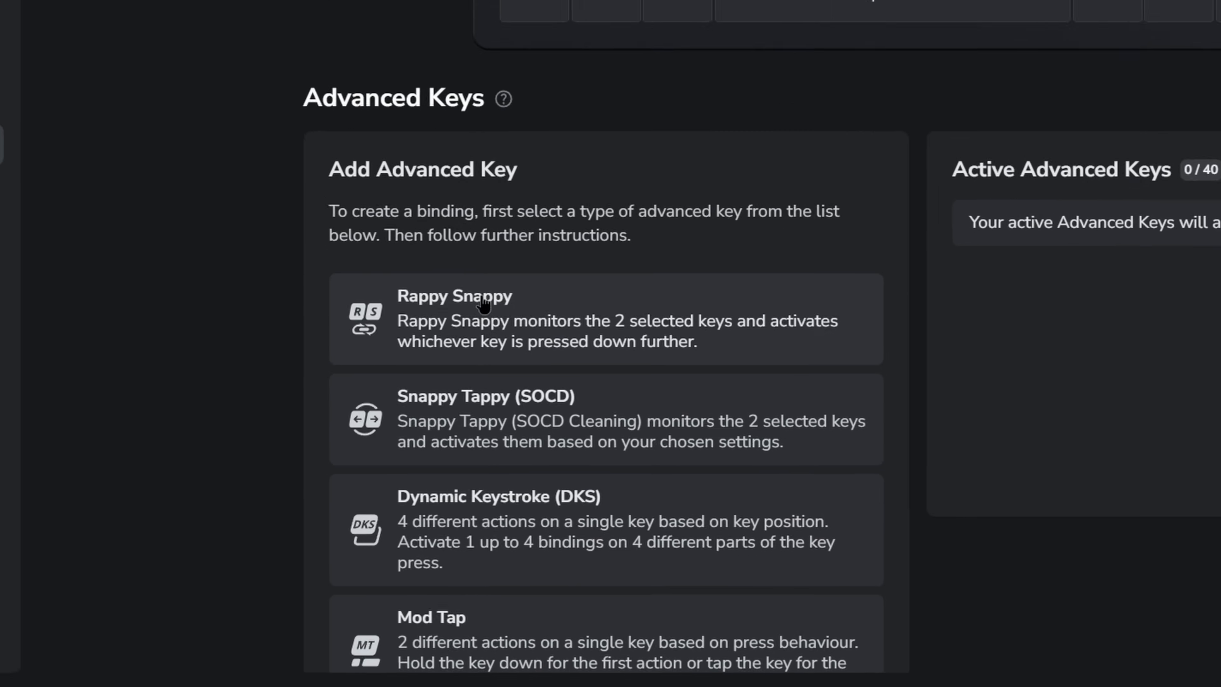
scroll("down", 3)
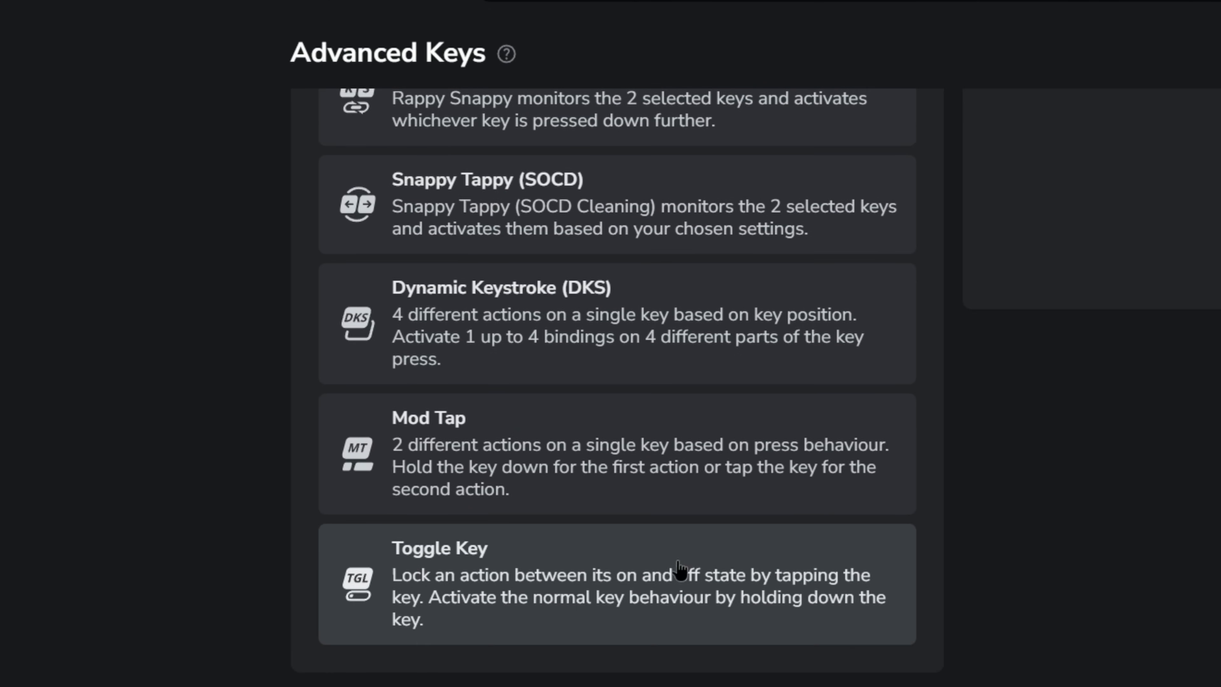
scroll("up", 3)
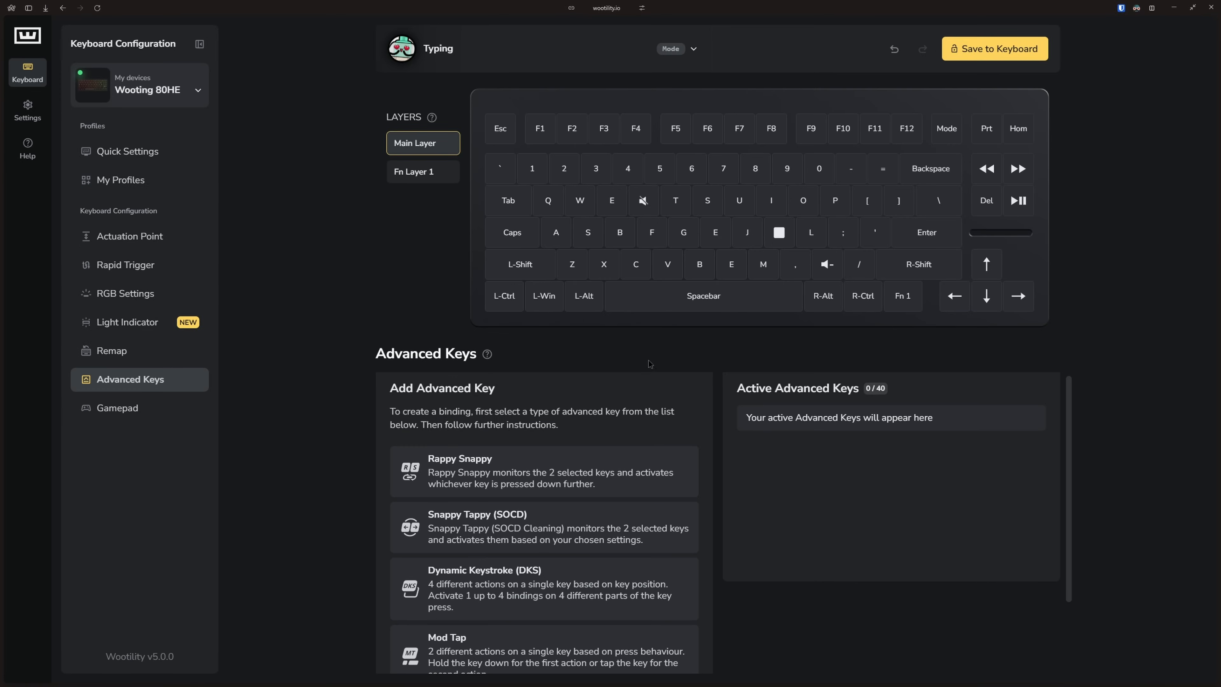
- View the Gamepad page with WASD on the left stick, then the Keyboard Settings page
left_click(117, 407)
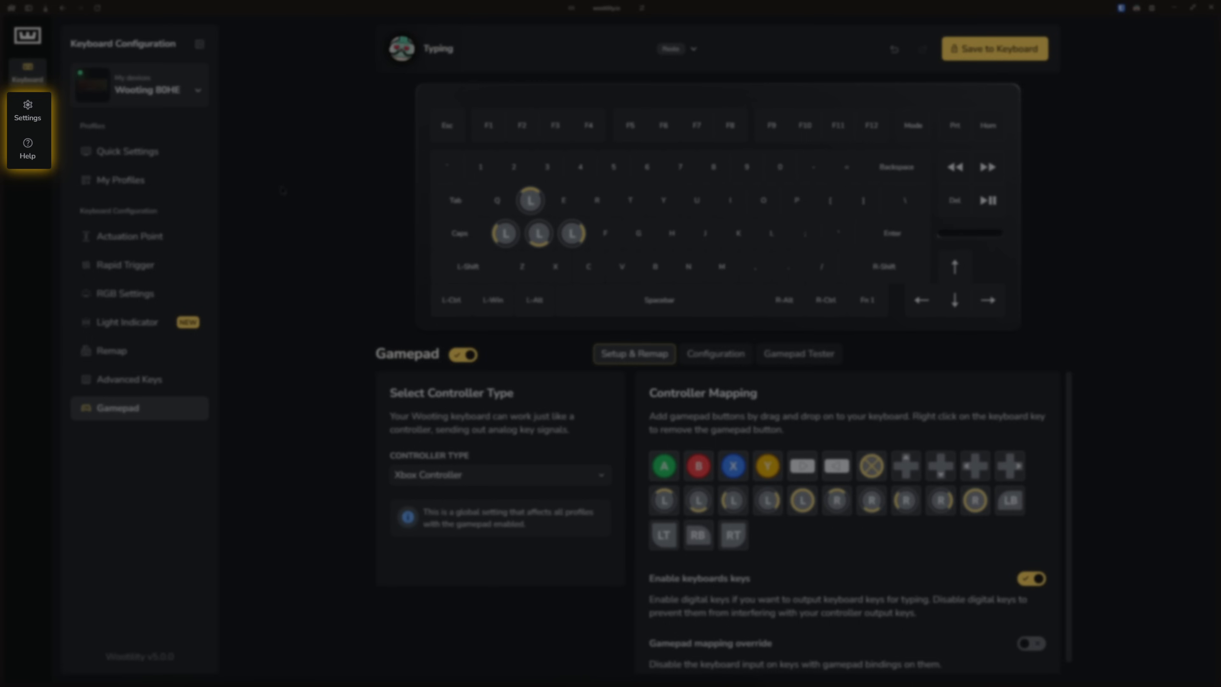
left_click(28, 108)
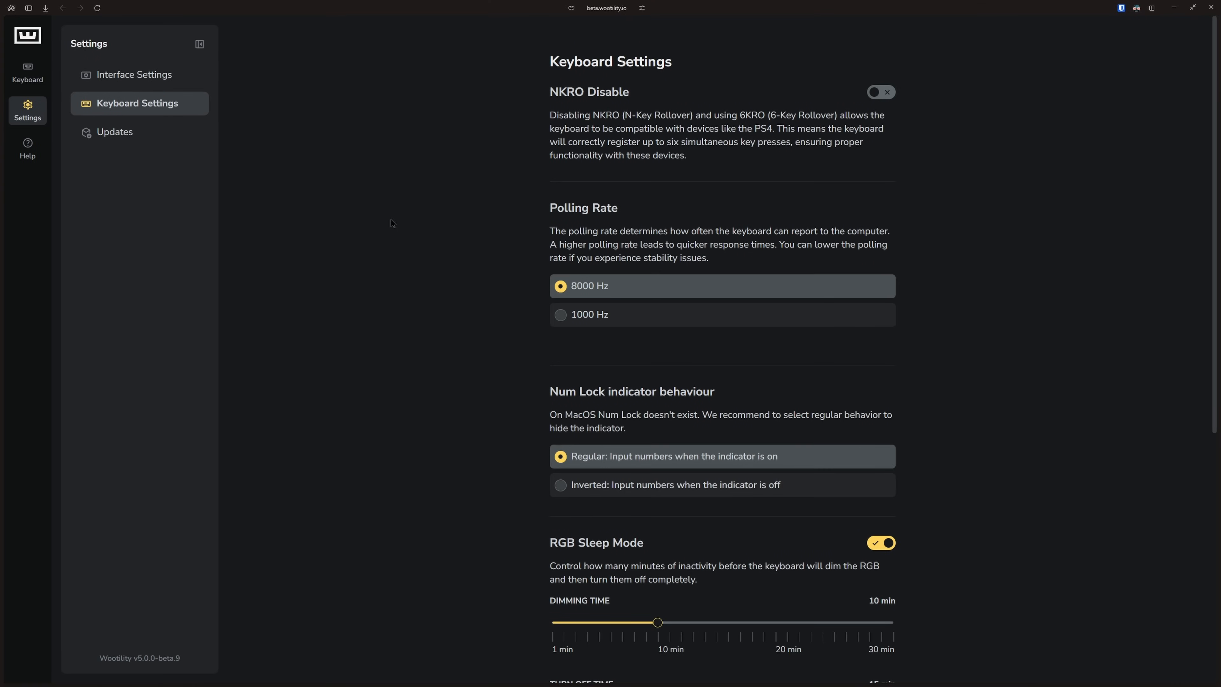
mouse_move(426, 242)
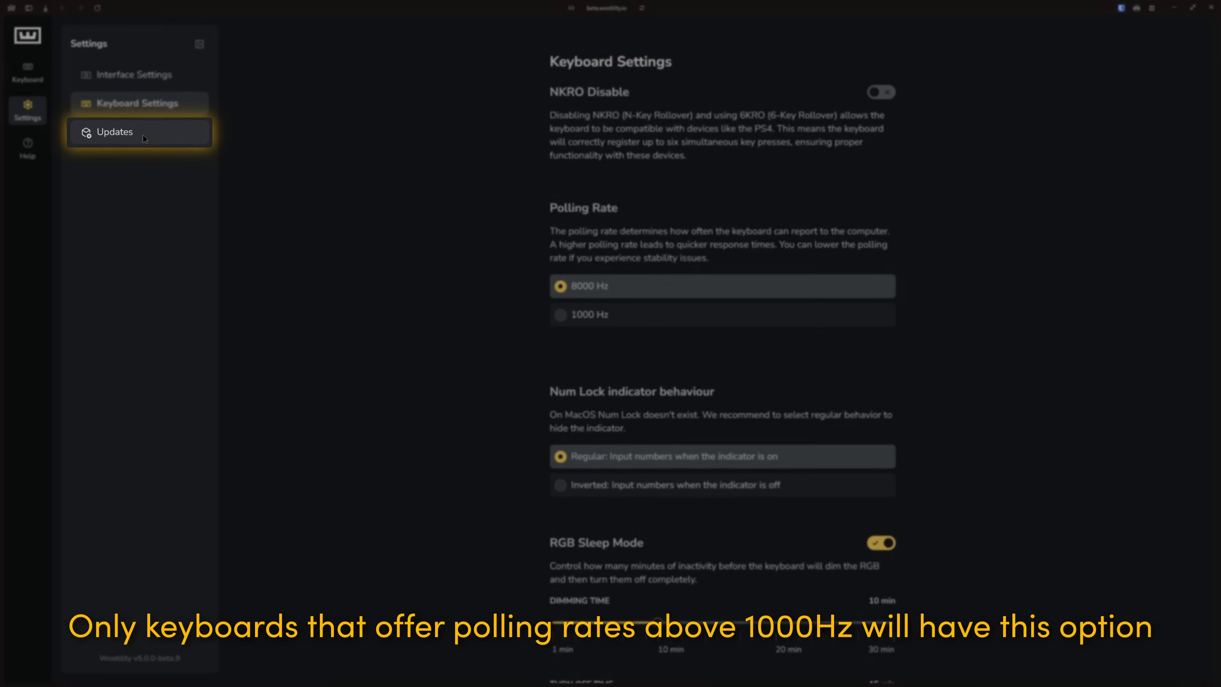
- Check for updates, confirming the web app and connected Wooting 80HE are current
left_click(114, 132)
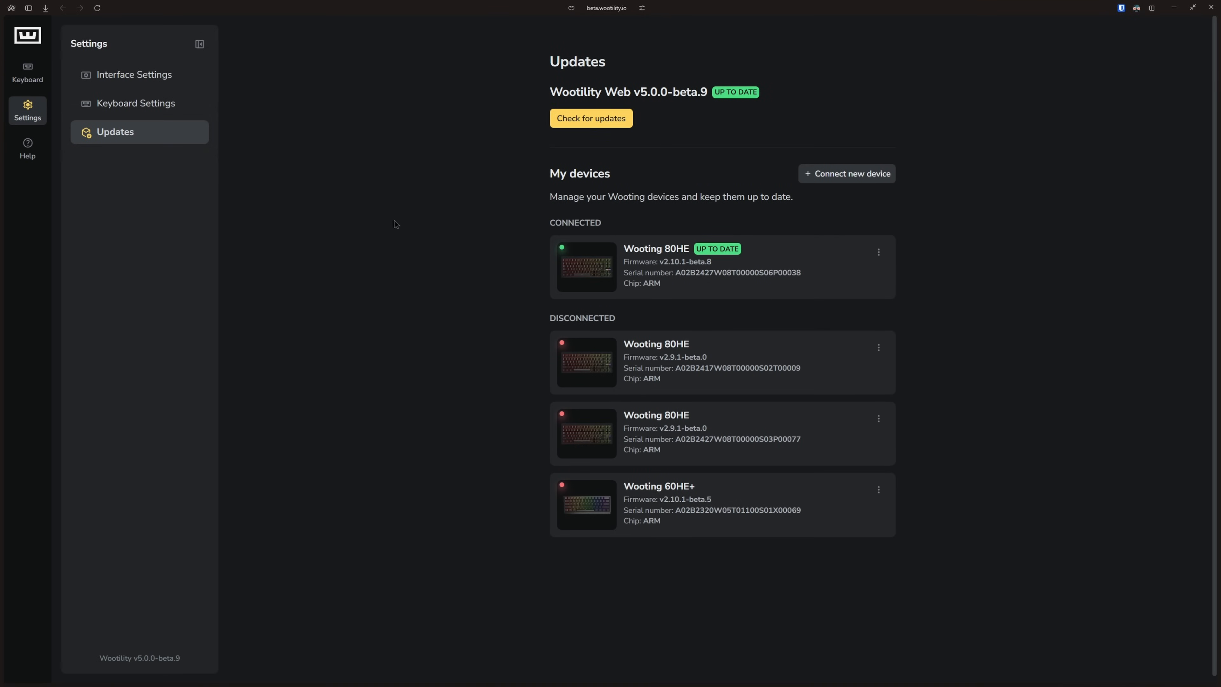
left_click(27, 72)
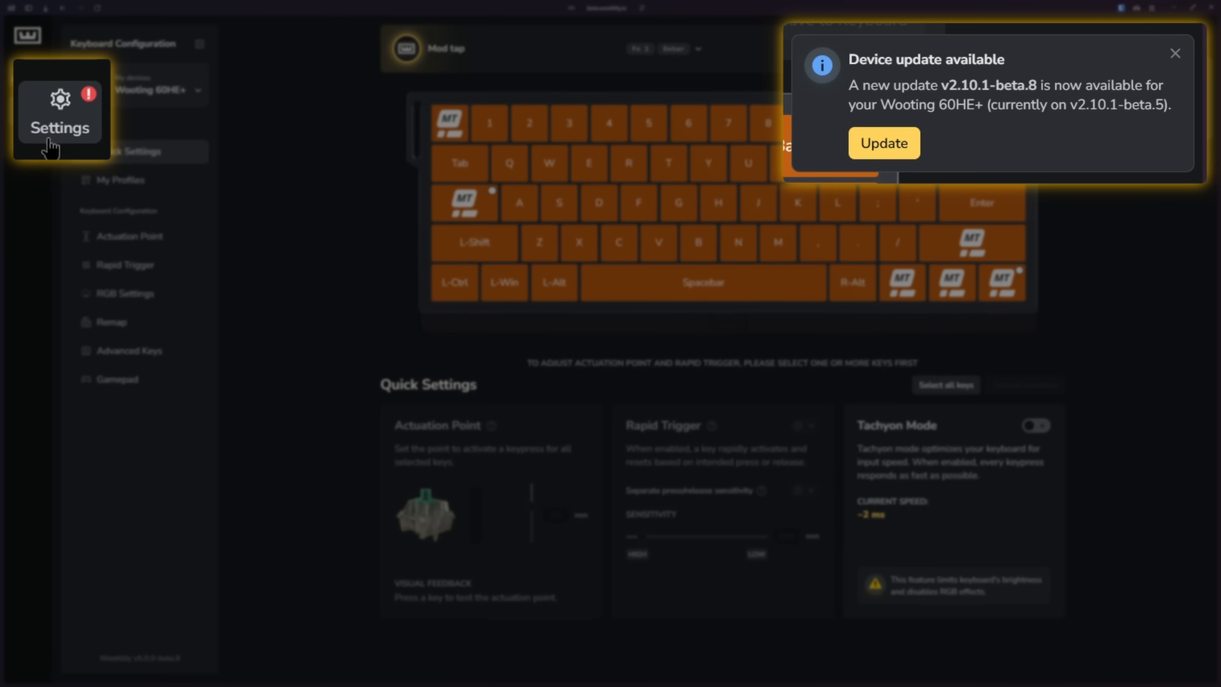
left_click(59, 113)
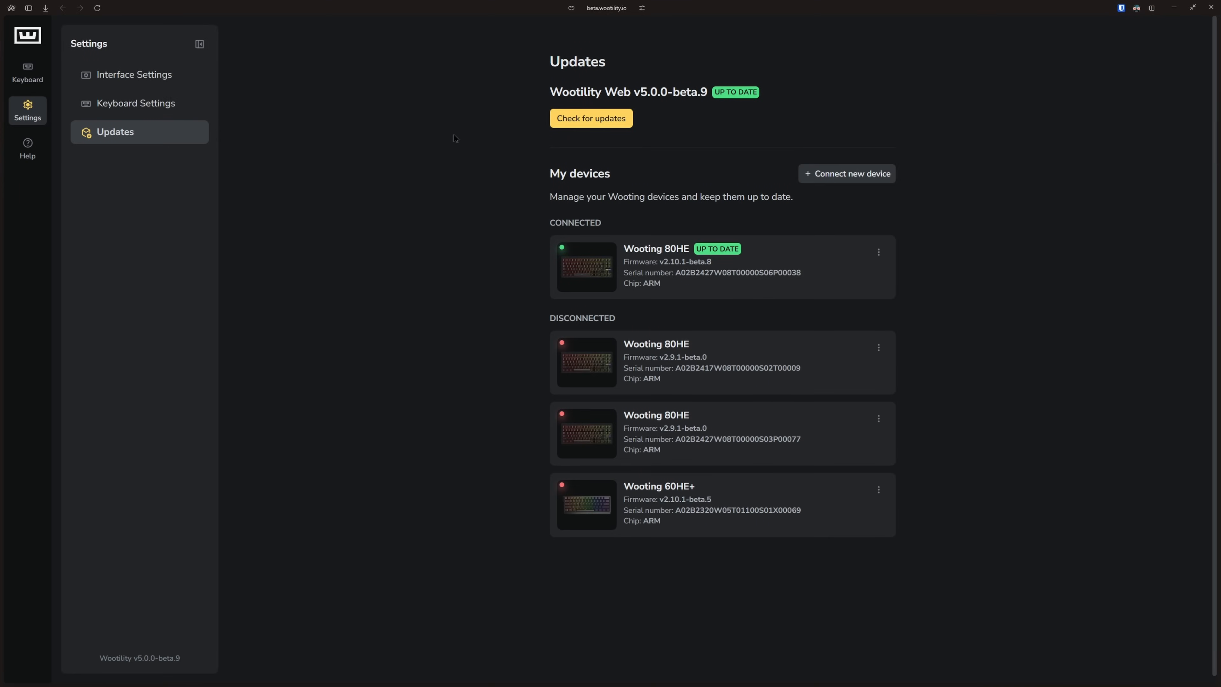
mouse_move(27, 150)
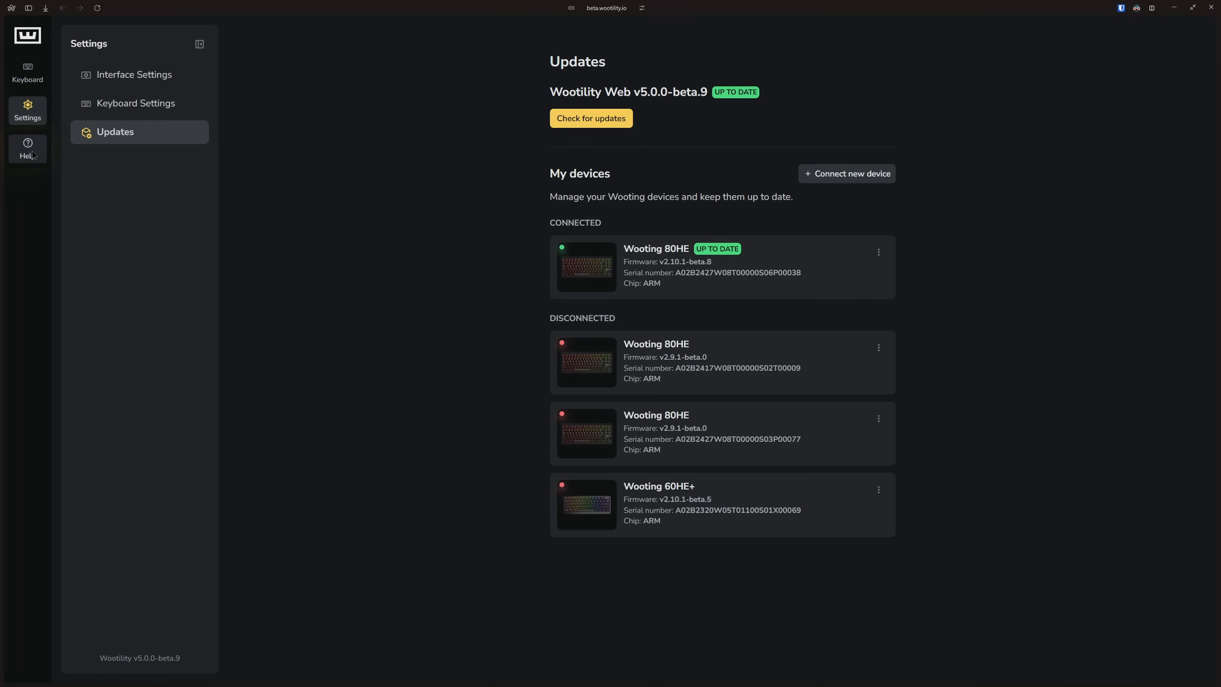
- On Troubleshoot, choose Wooting 80HE with ANSI layout to reveal the restore and reset steps
left_click(27, 149)
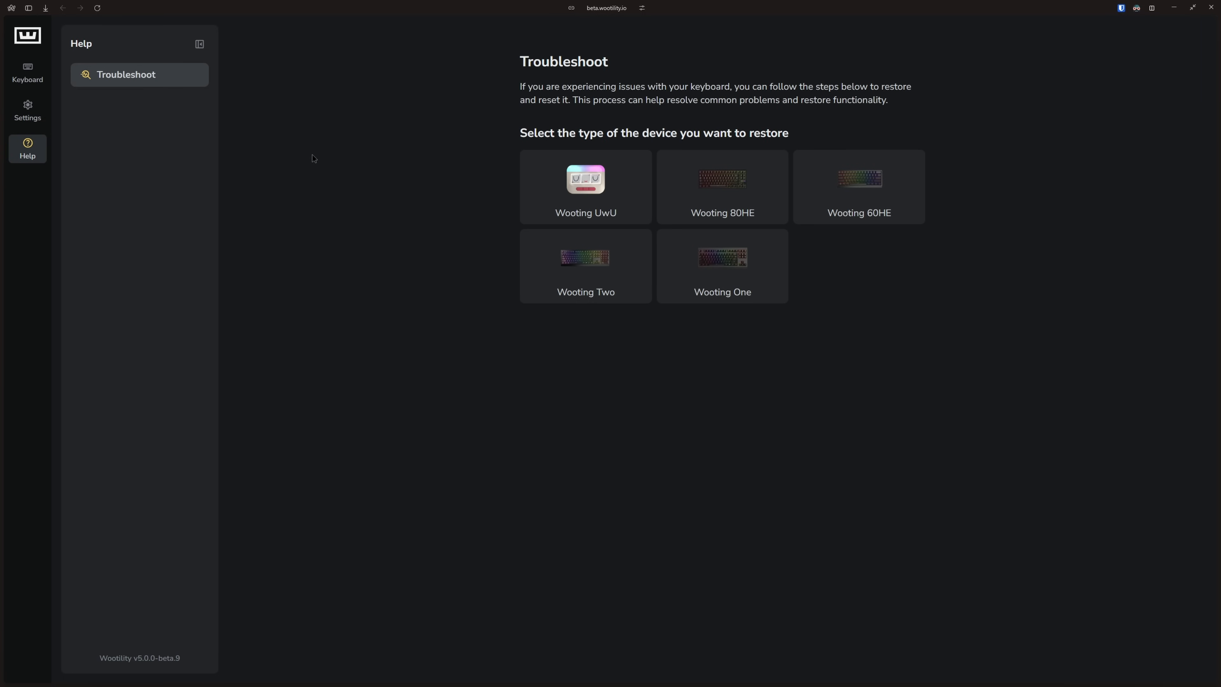
left_click(722, 186)
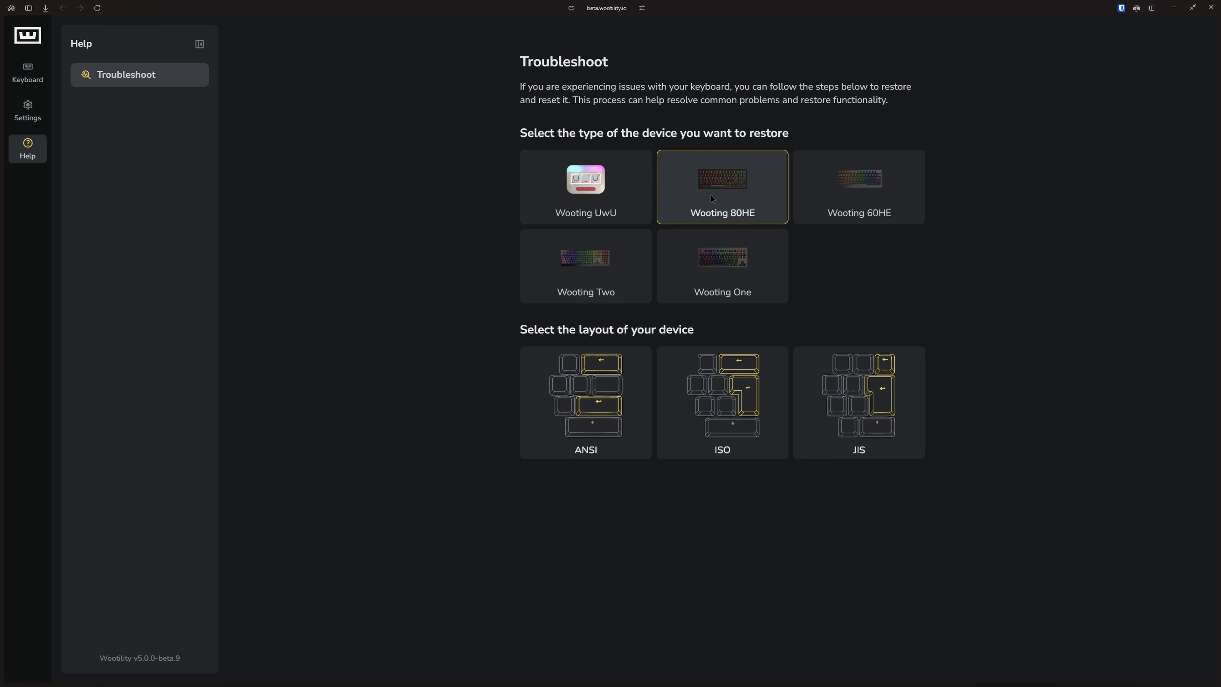
left_click(585, 402)
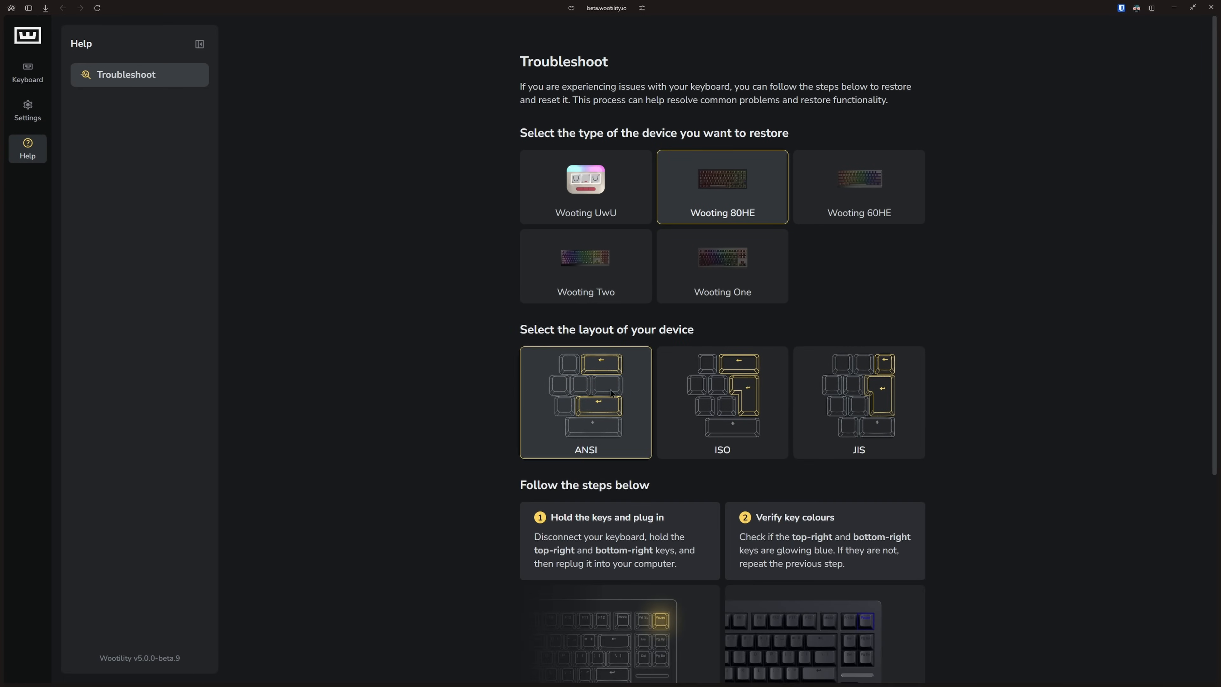
scroll("down", 3)
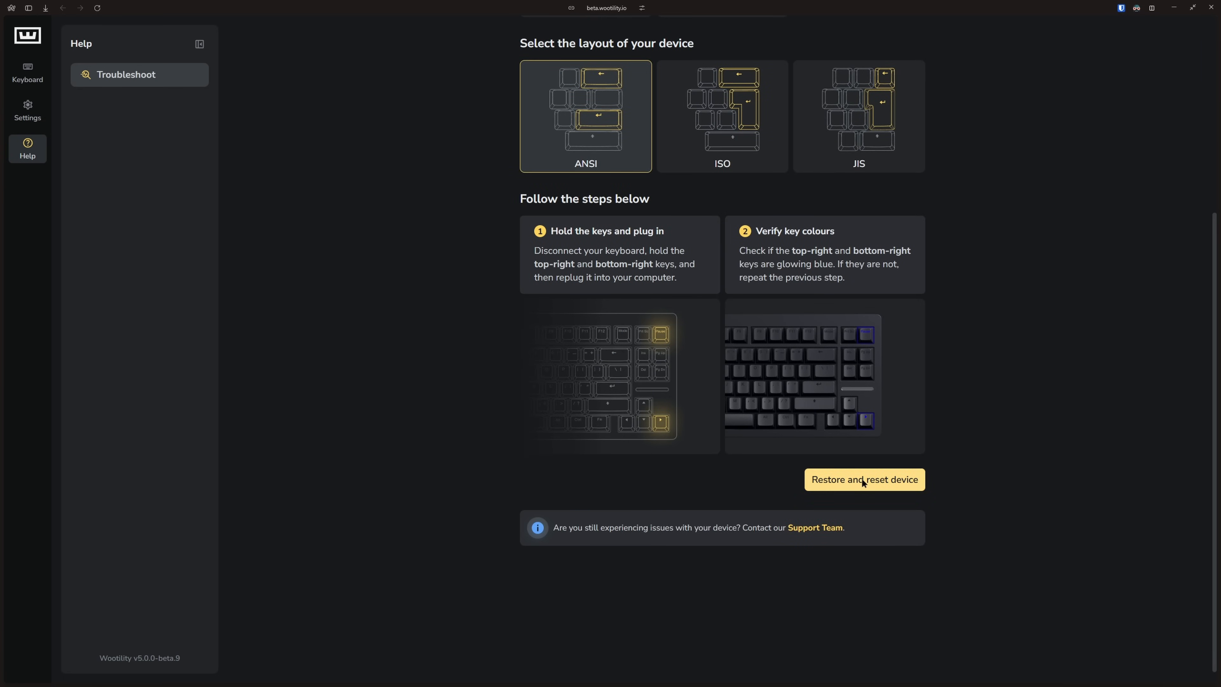